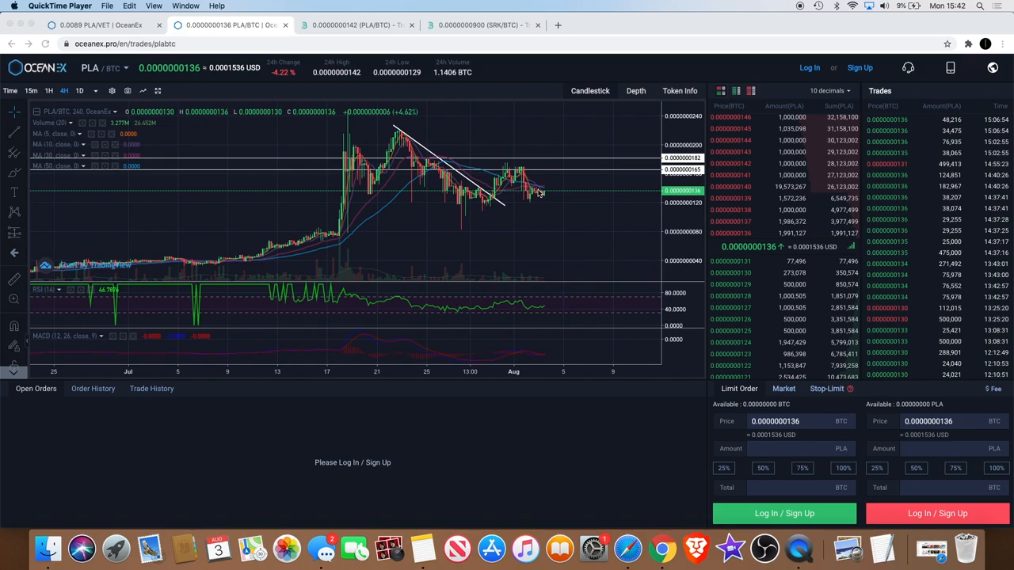
mouse_move(539, 192)
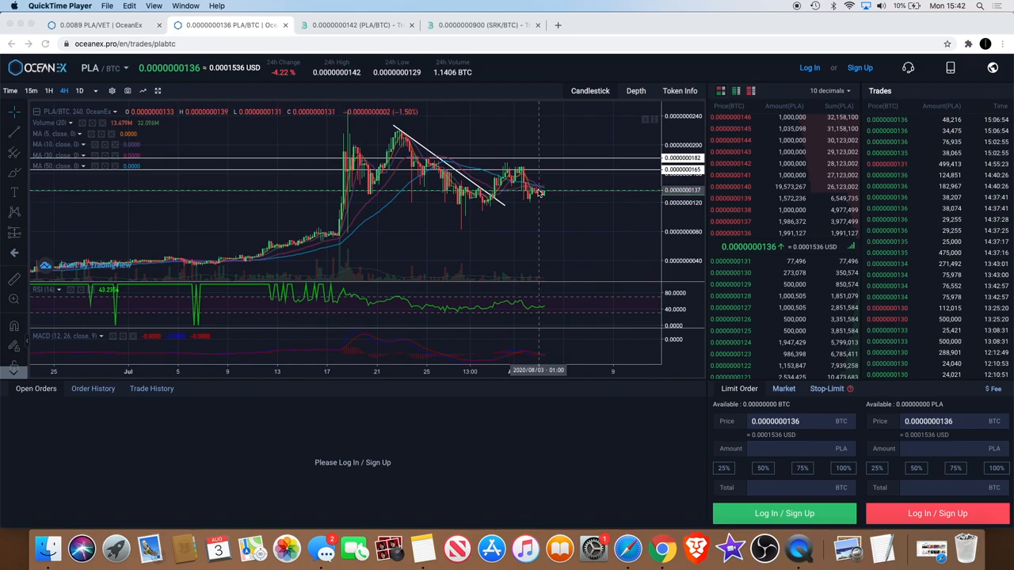
mouse_move(539, 193)
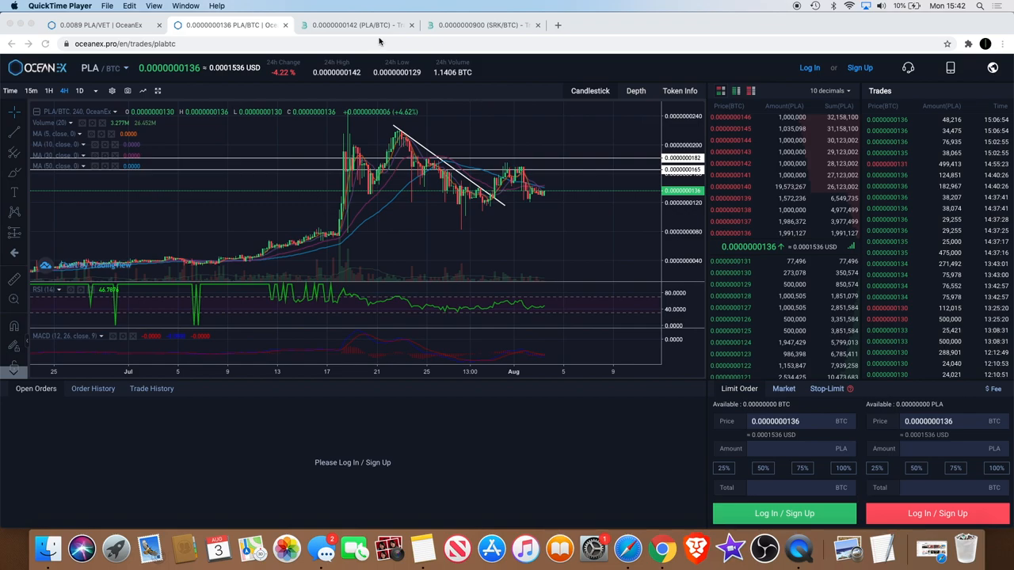
mouse_move(443, 158)
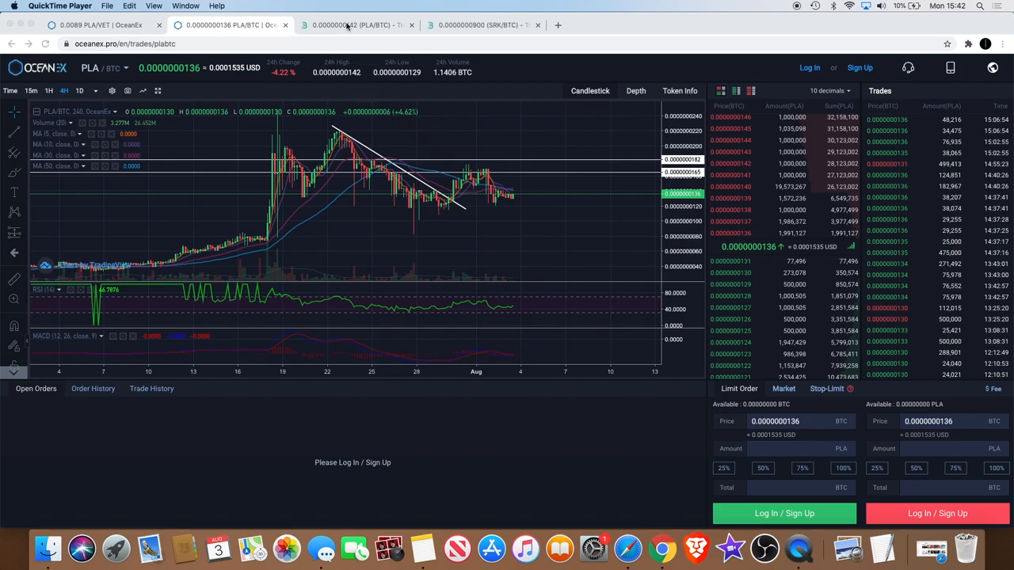
Step: Switch to the BitMart PLA/BTC hourly chart to survey its price history
click(352, 25)
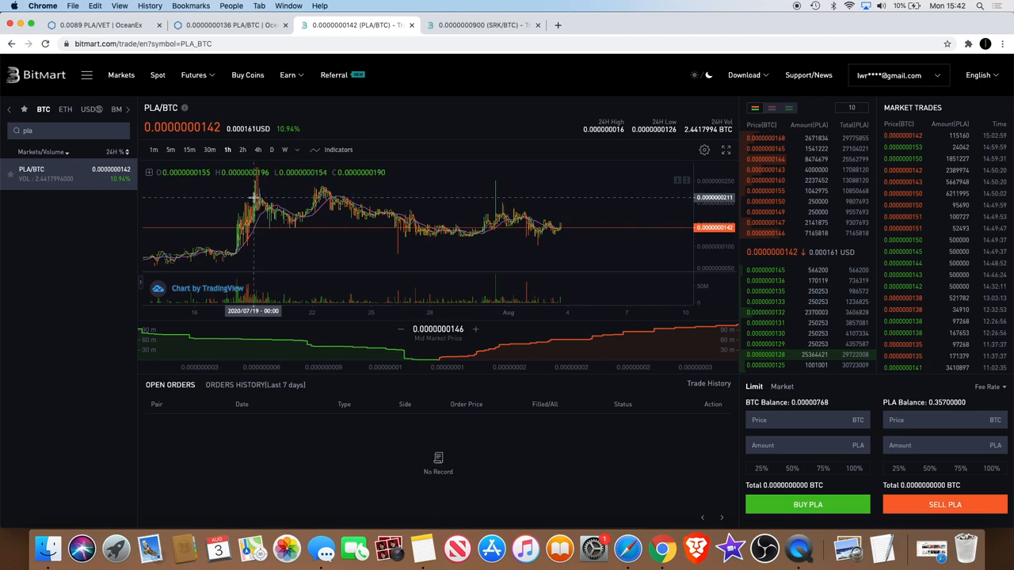
mouse_move(259, 199)
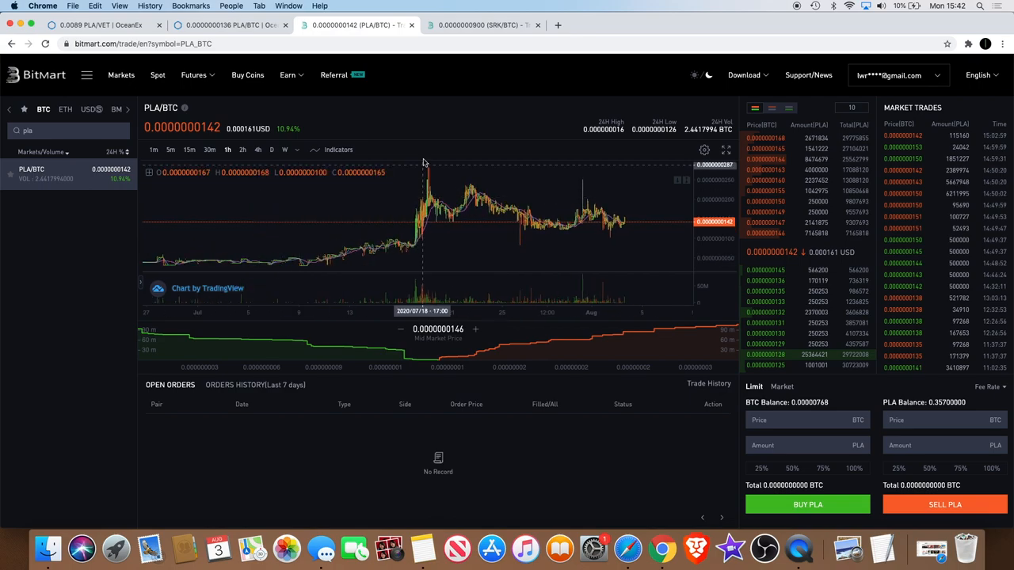
mouse_move(639, 236)
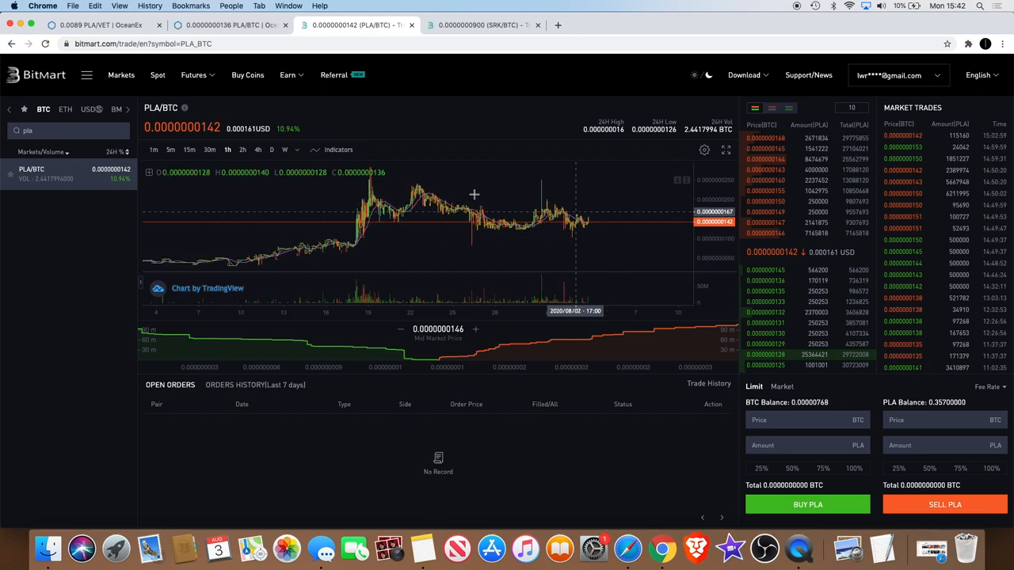
mouse_move(399, 220)
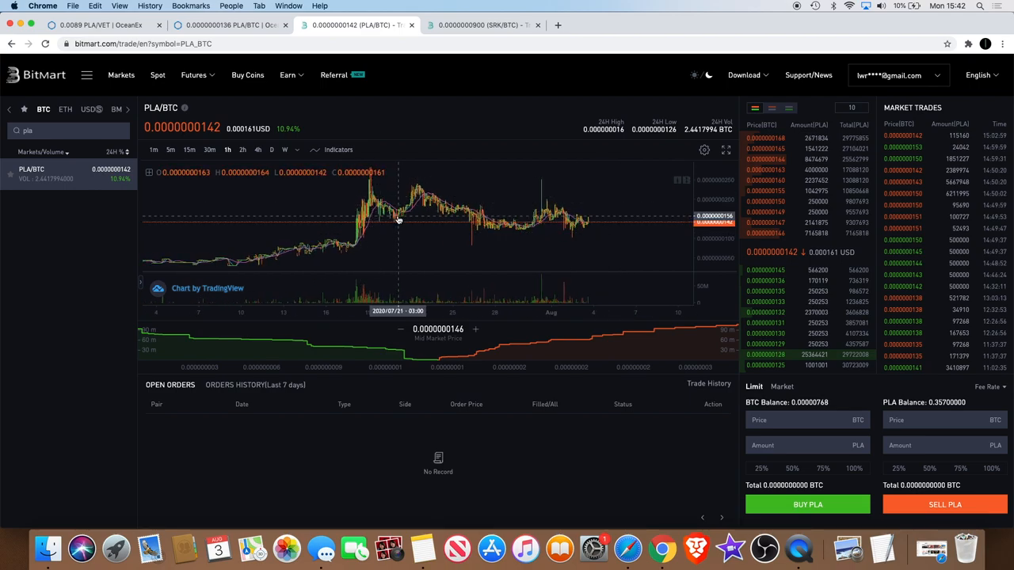
mouse_move(485, 239)
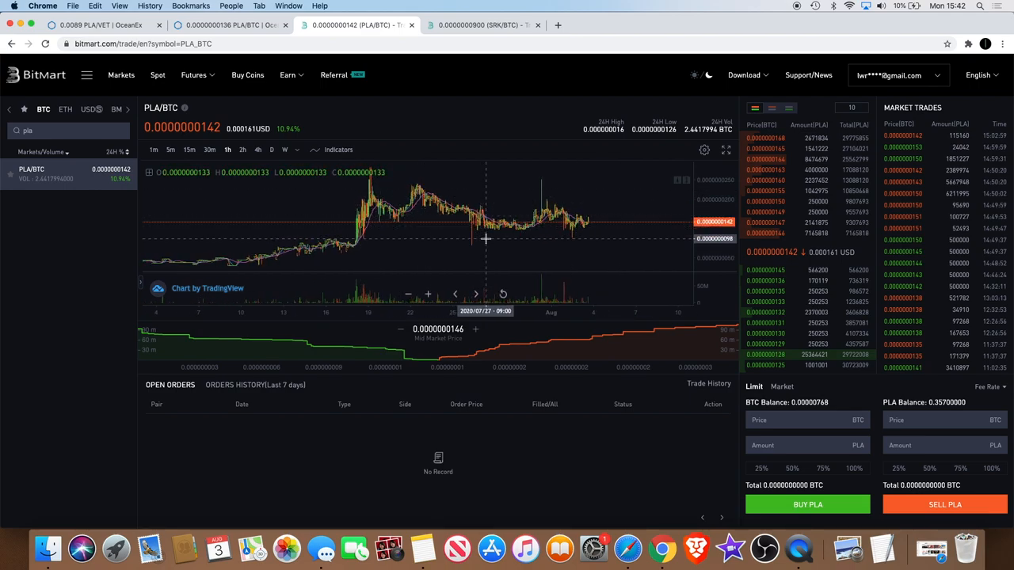
mouse_move(584, 234)
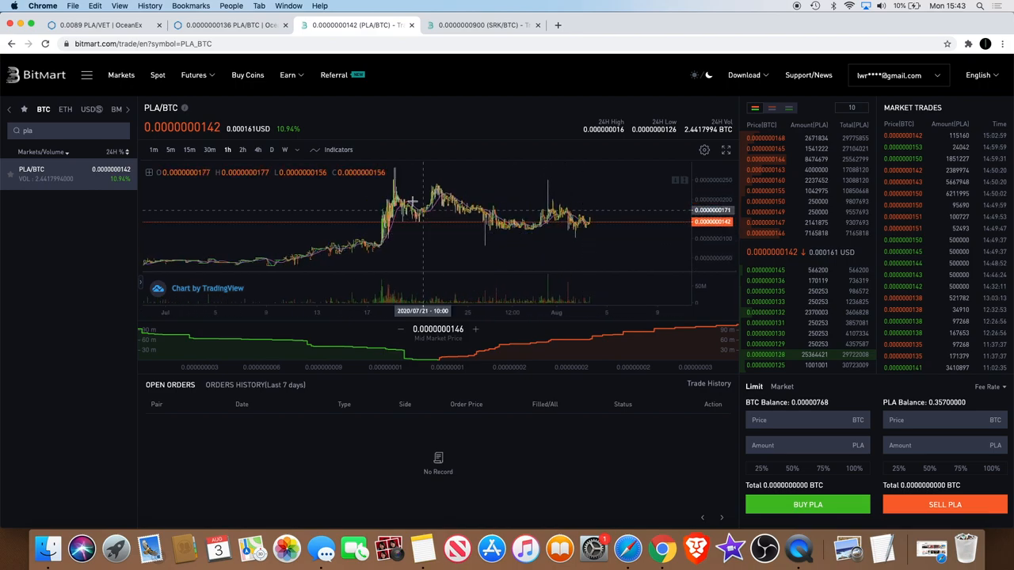
mouse_move(561, 210)
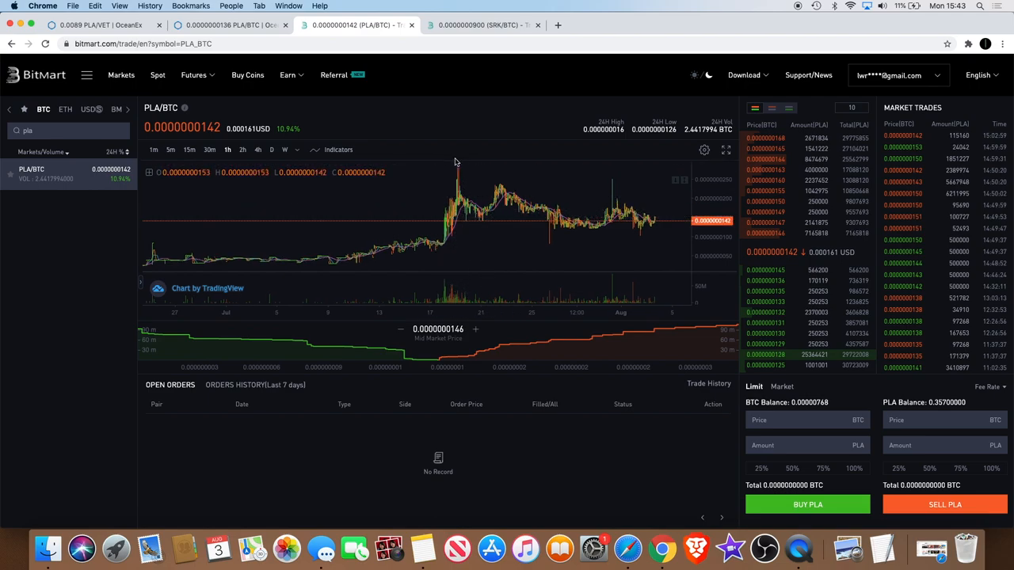
mouse_move(486, 221)
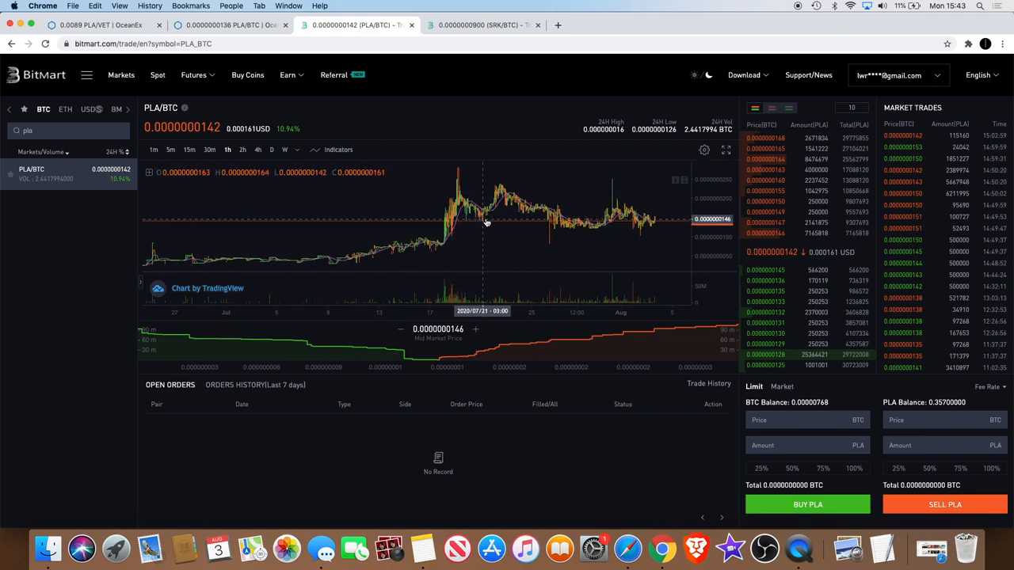
mouse_move(483, 220)
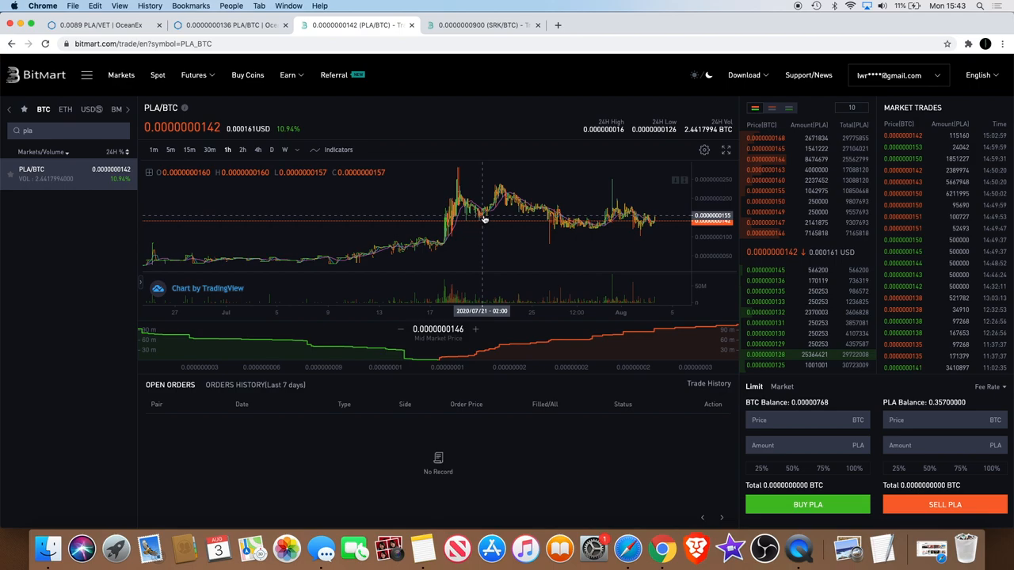
mouse_move(501, 192)
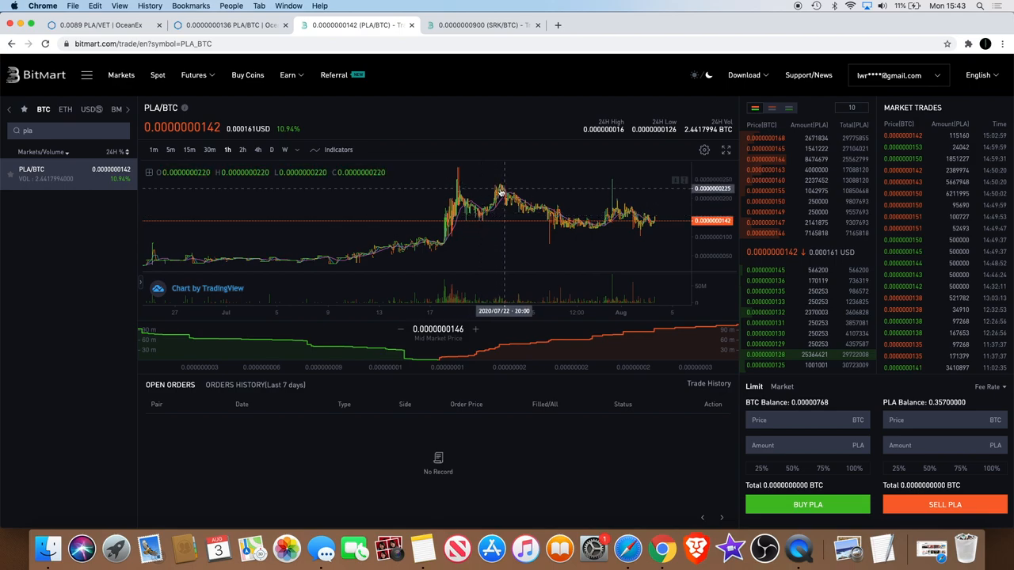
mouse_move(560, 230)
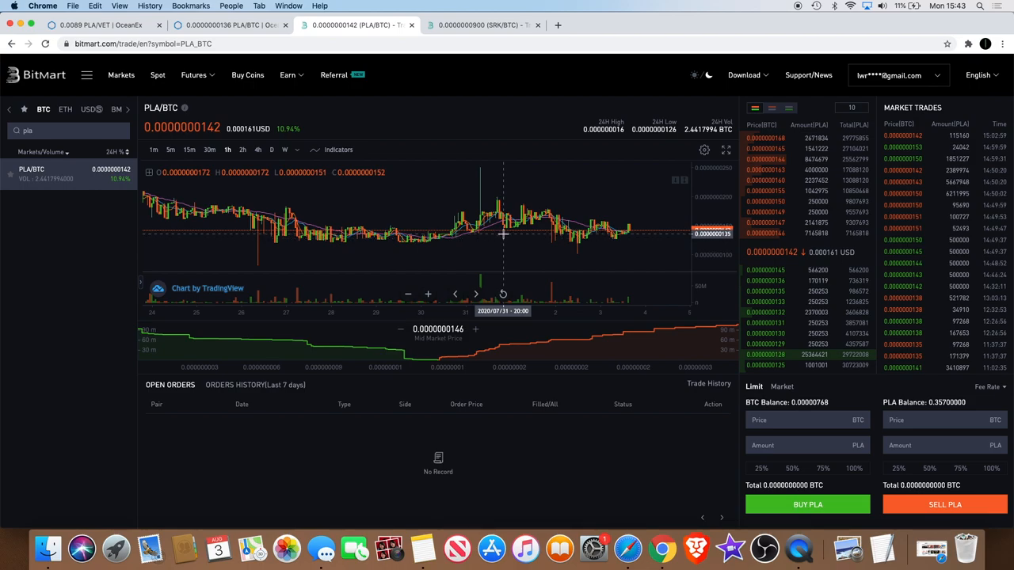
mouse_move(542, 205)
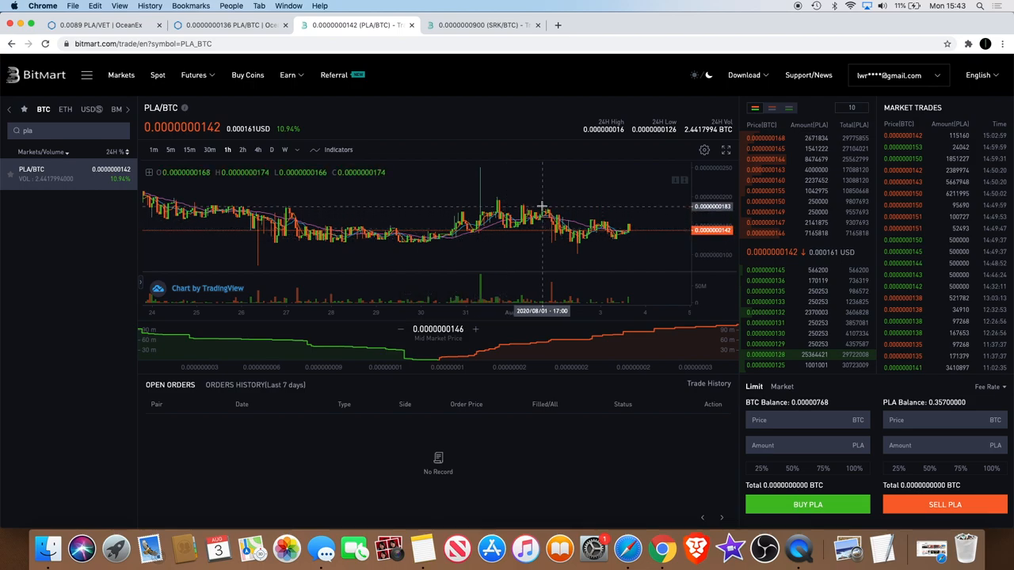
mouse_move(562, 226)
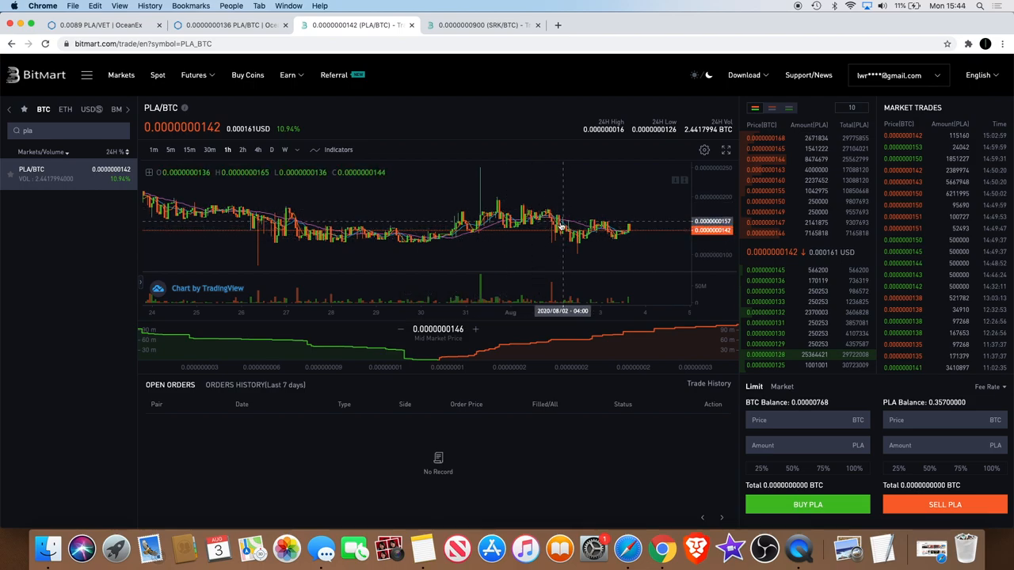
mouse_move(586, 250)
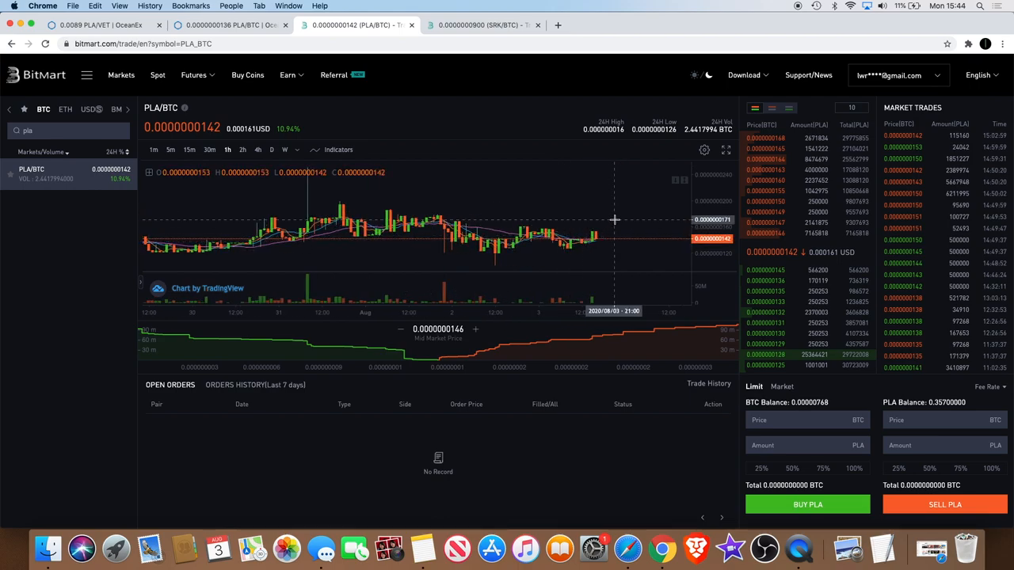
mouse_move(596, 228)
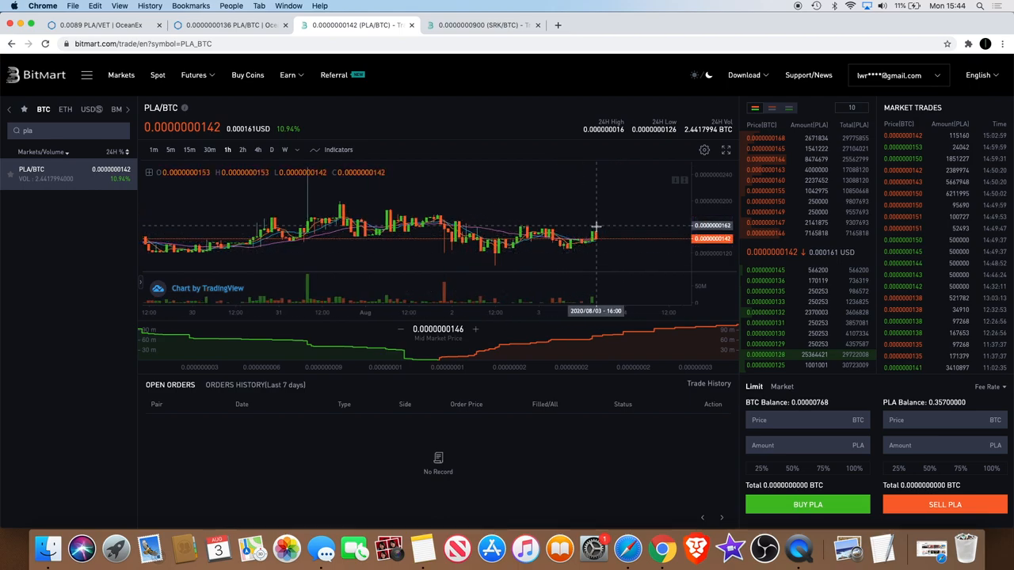
mouse_move(570, 241)
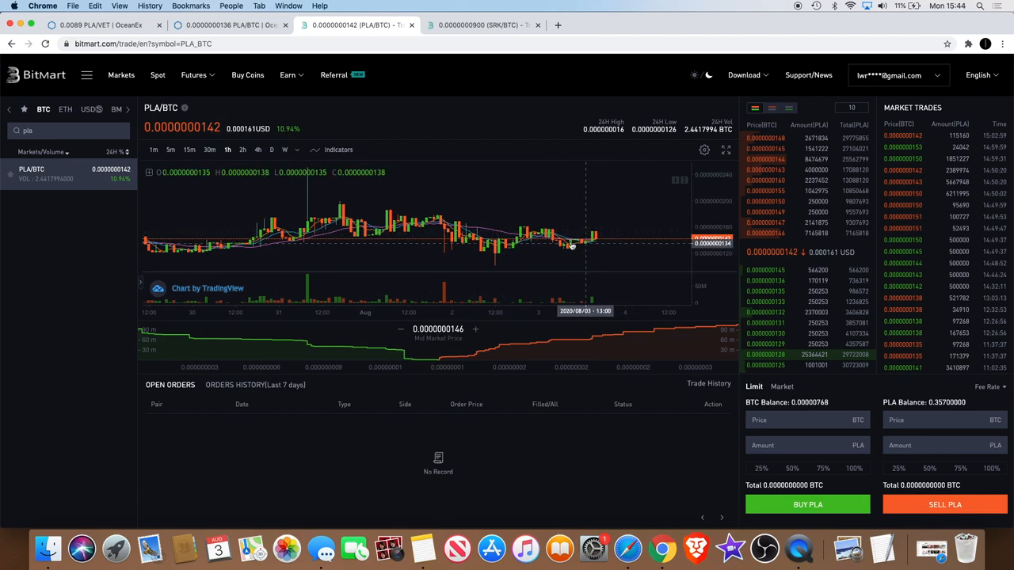
mouse_move(576, 253)
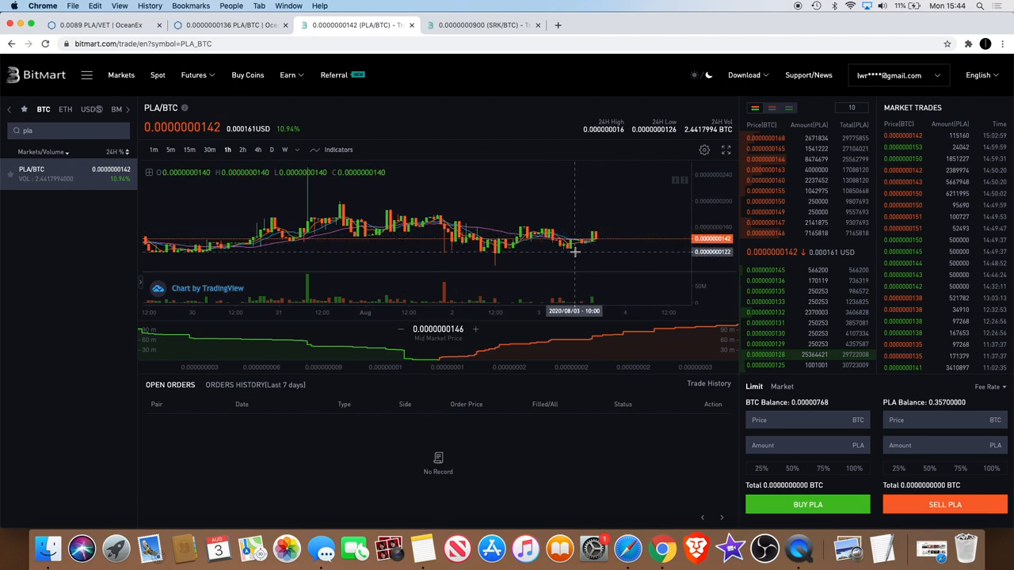
mouse_move(611, 206)
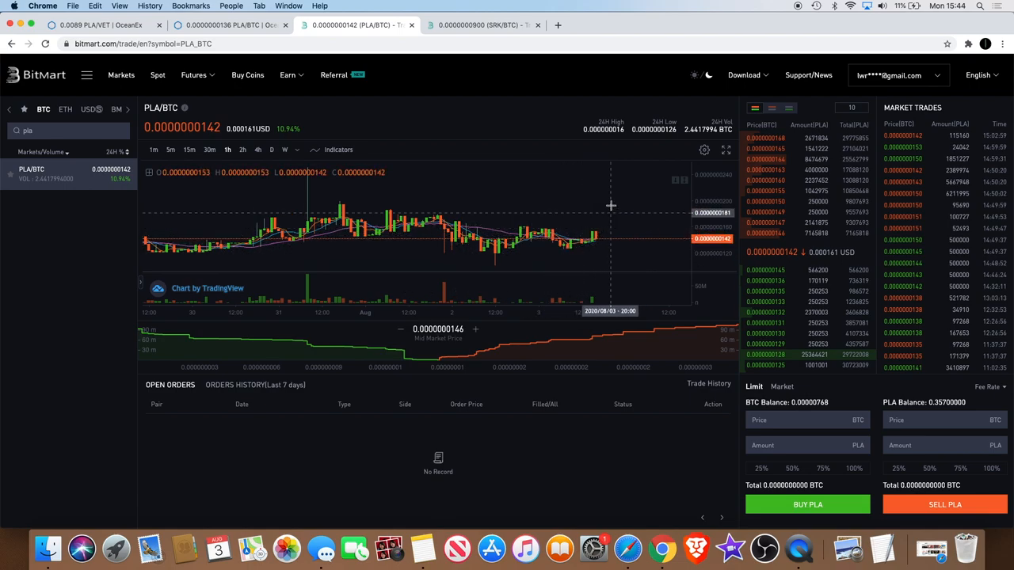
mouse_move(610, 208)
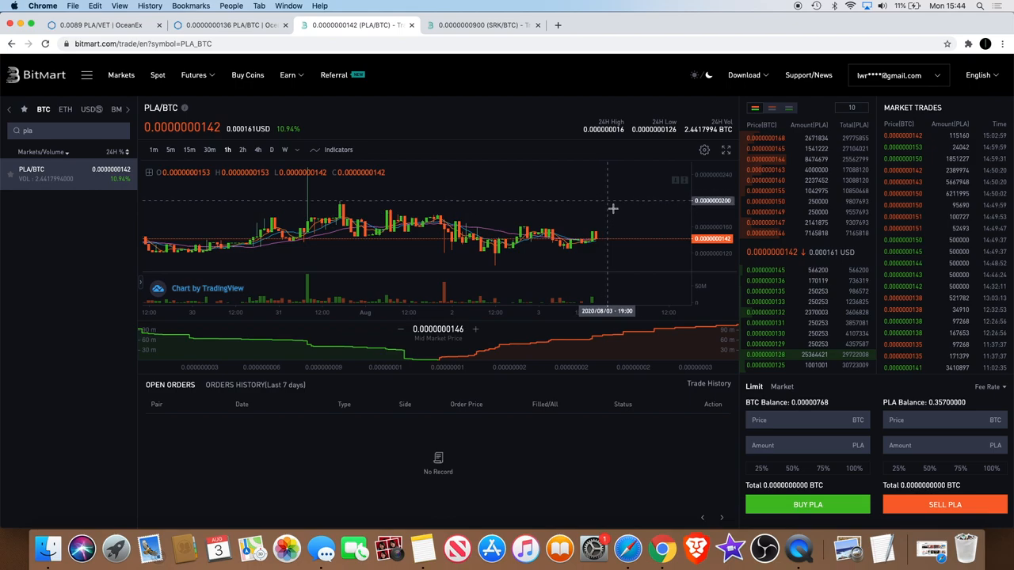
mouse_move(637, 223)
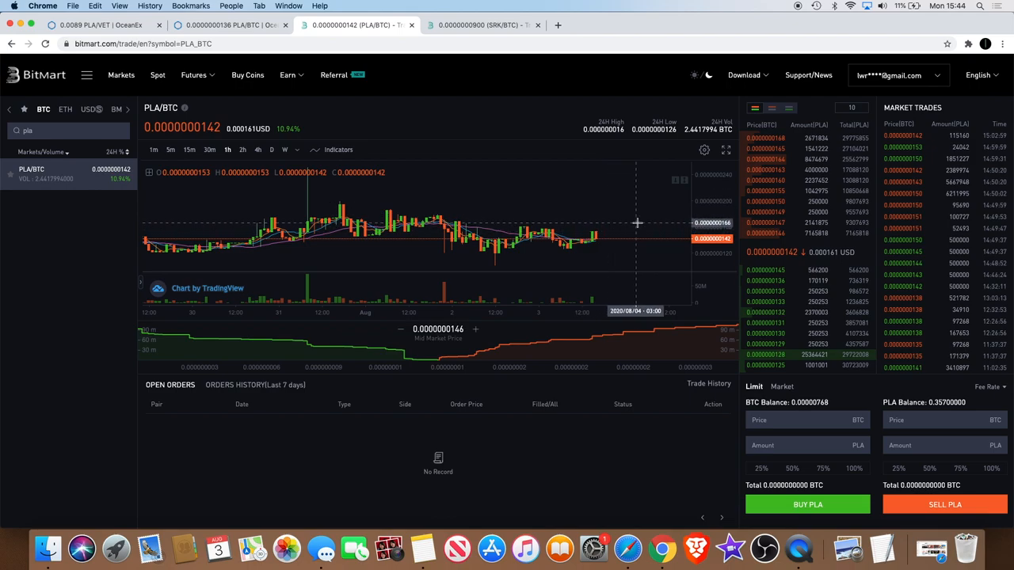
mouse_move(628, 232)
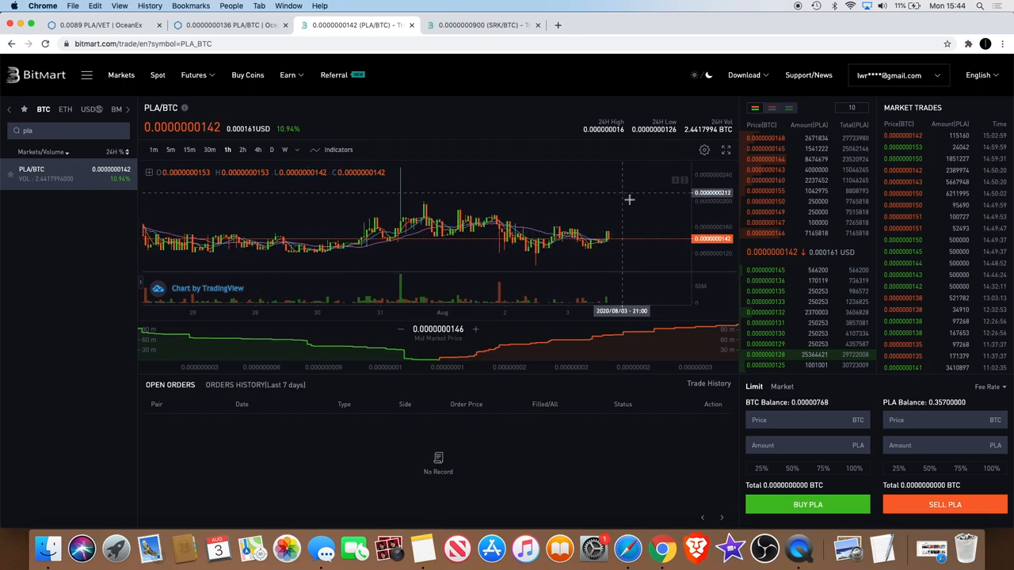
mouse_move(618, 227)
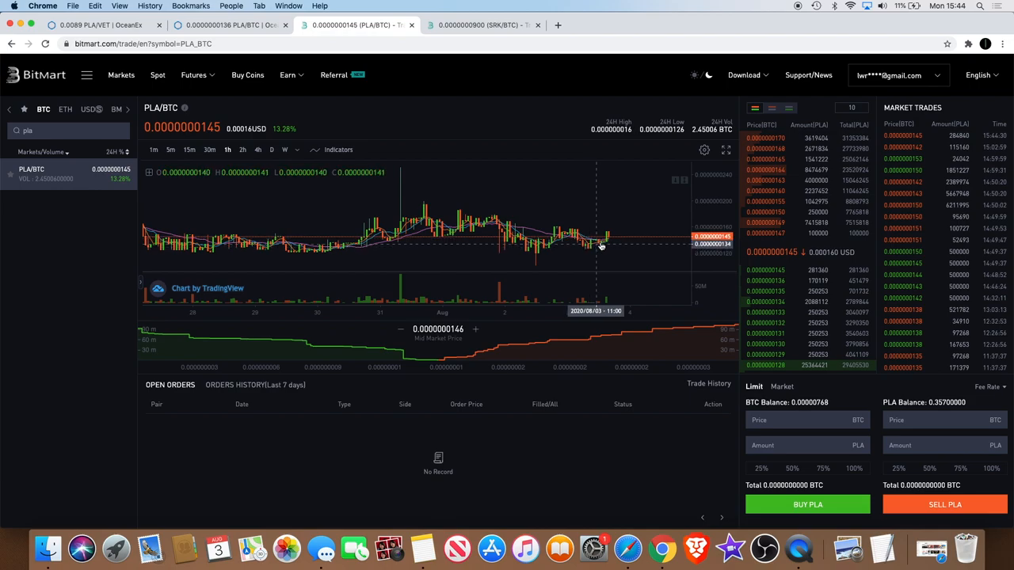
mouse_move(593, 238)
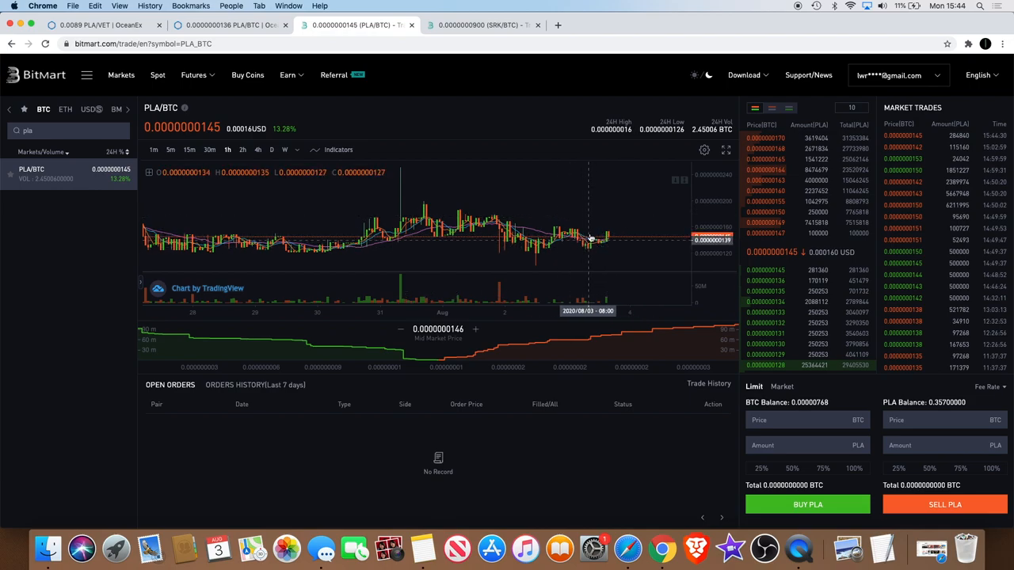
Step: Return to the OceanEx PLA/BTC 4-hour chart with its descending trendline
click(225, 25)
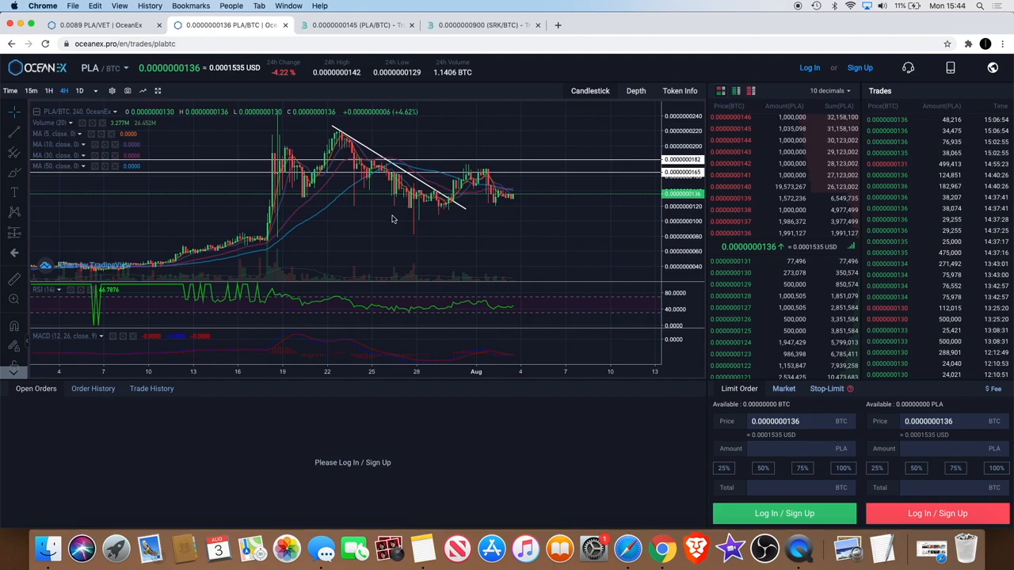
mouse_move(425, 247)
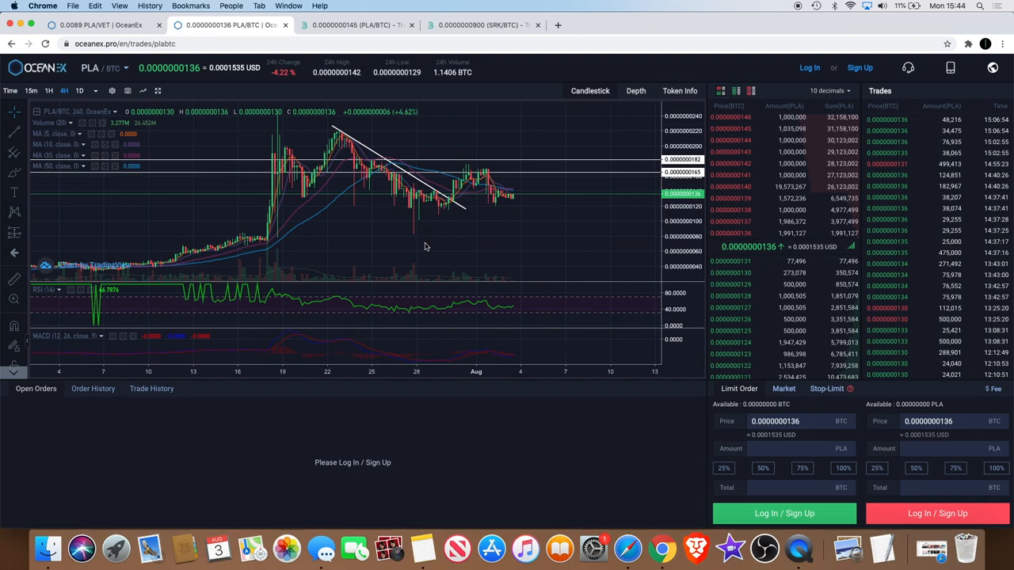
mouse_move(326, 165)
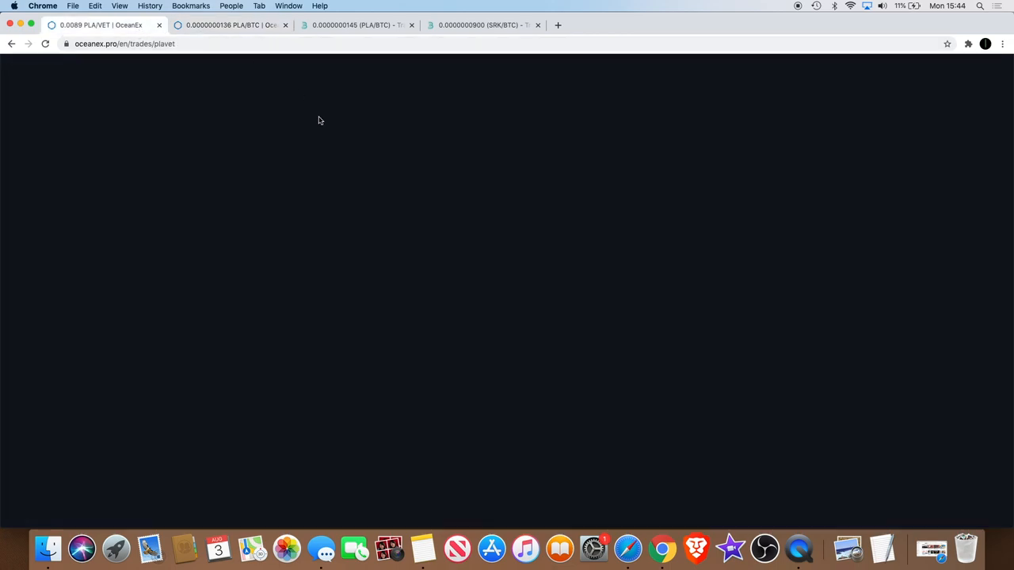
click(229, 24)
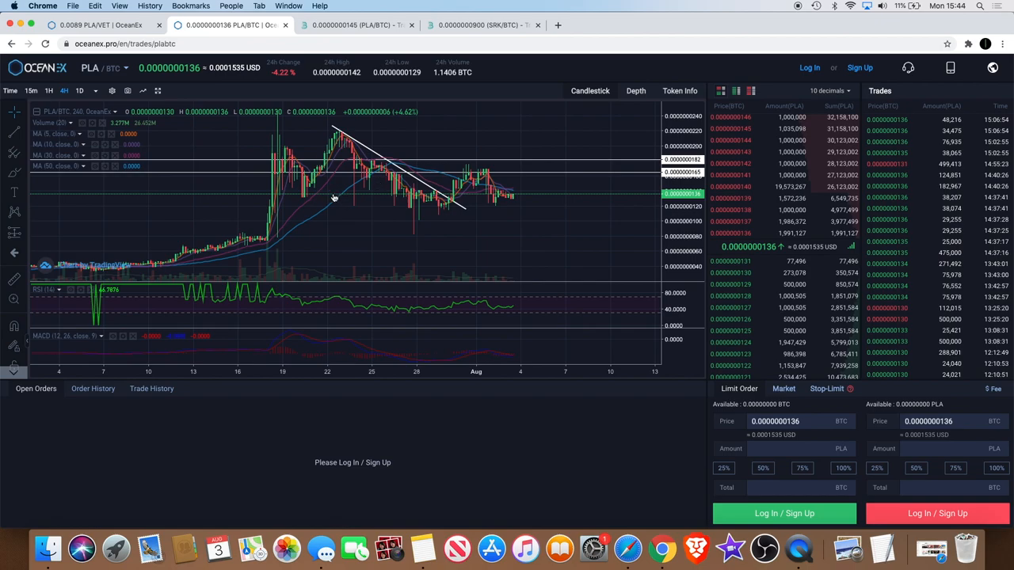
mouse_move(287, 136)
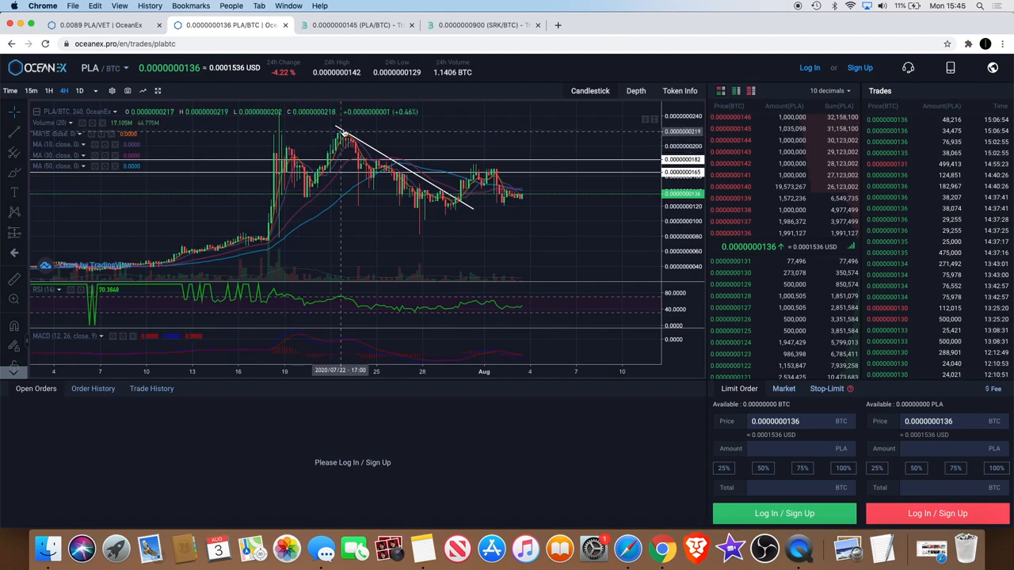
mouse_move(346, 131)
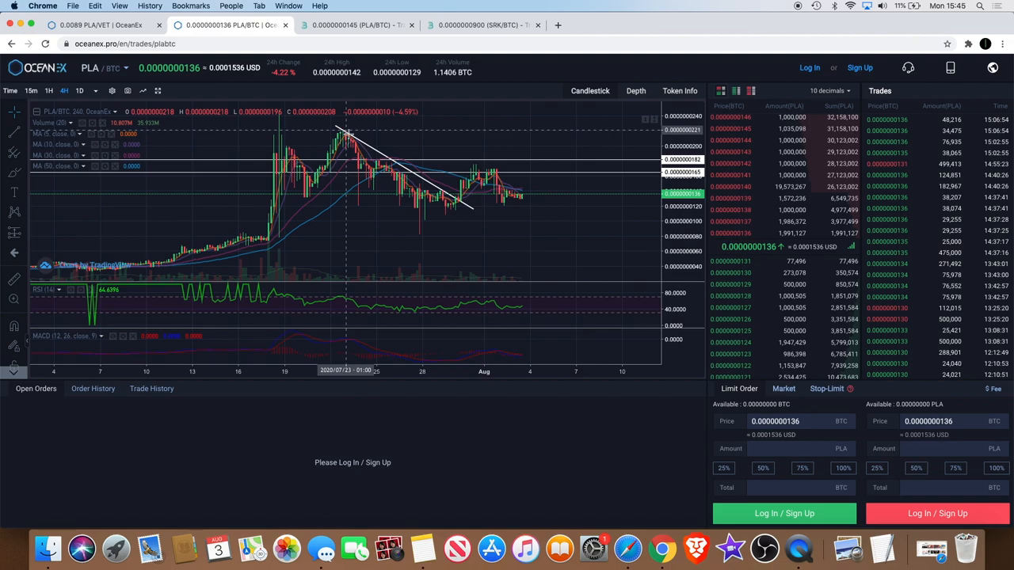
mouse_move(465, 167)
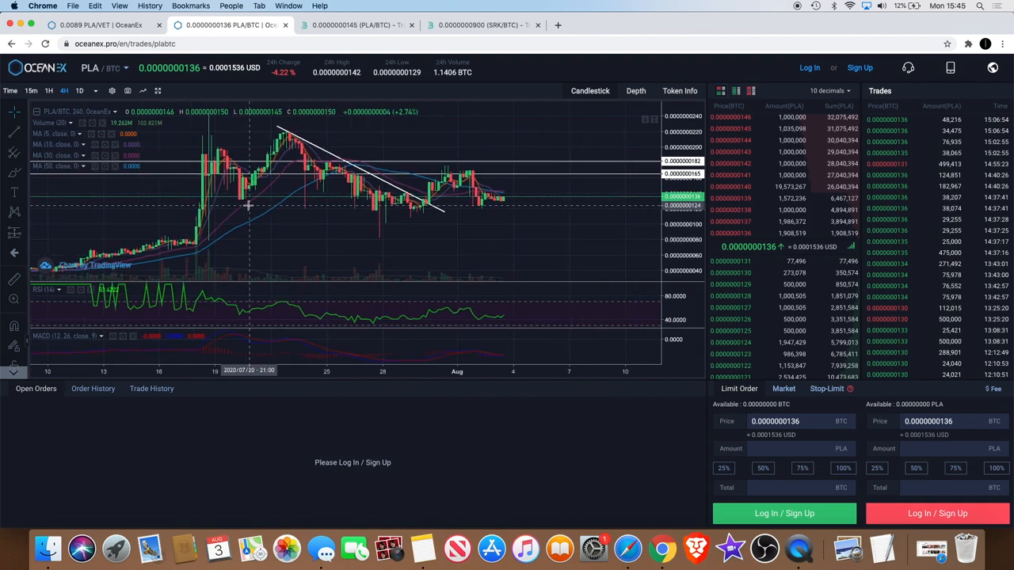
click(98, 24)
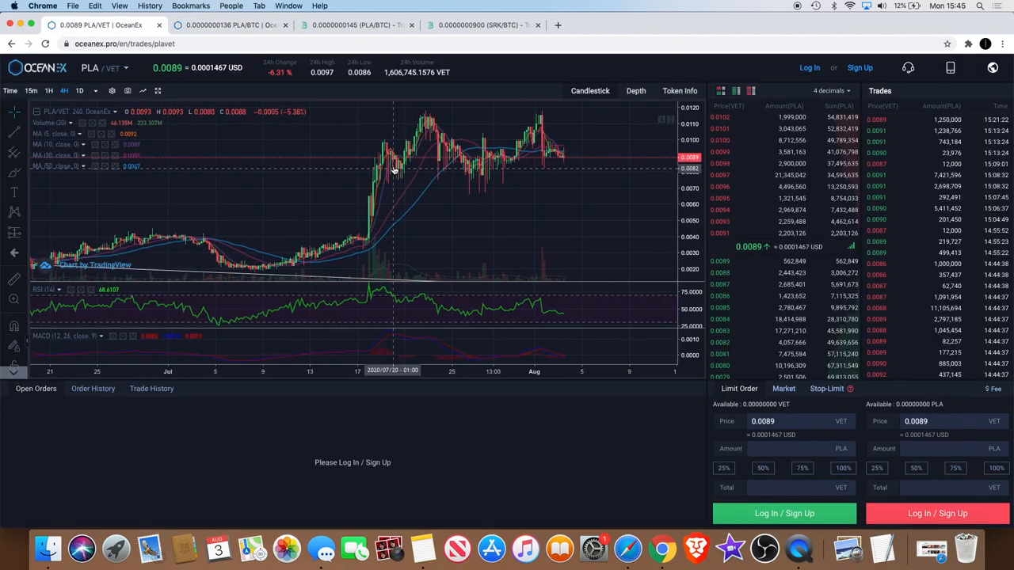
mouse_move(549, 114)
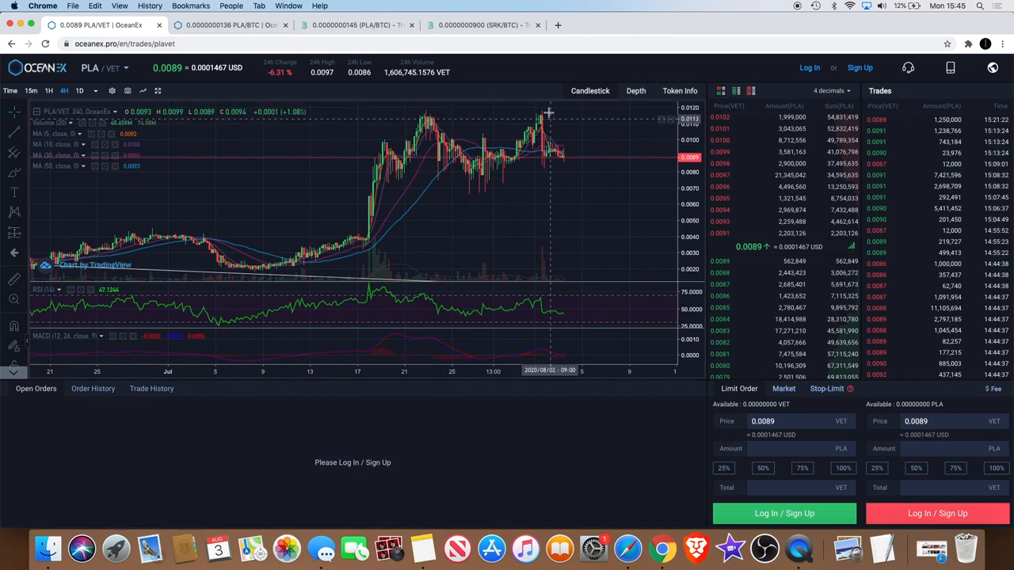
mouse_move(493, 173)
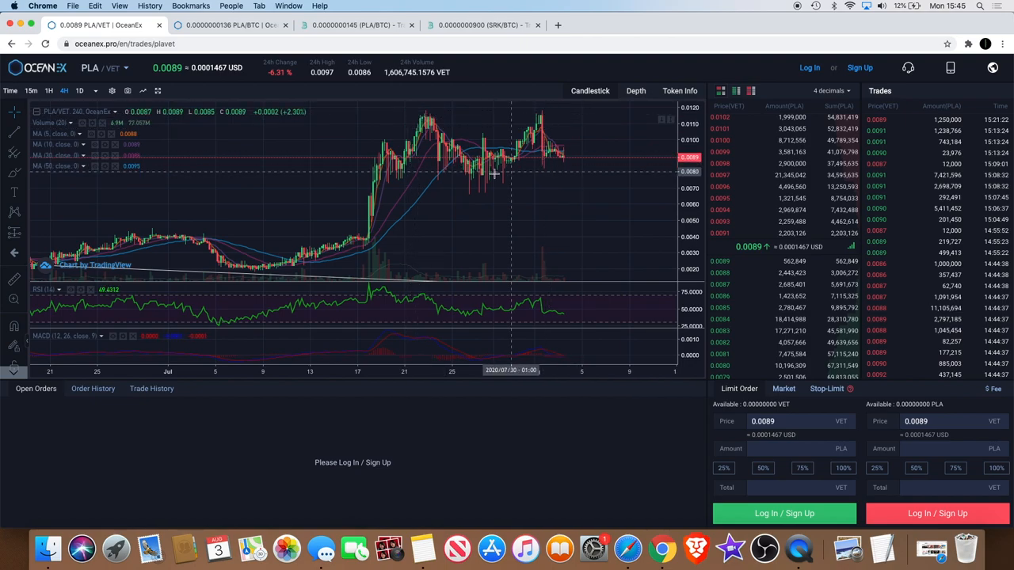
mouse_move(544, 160)
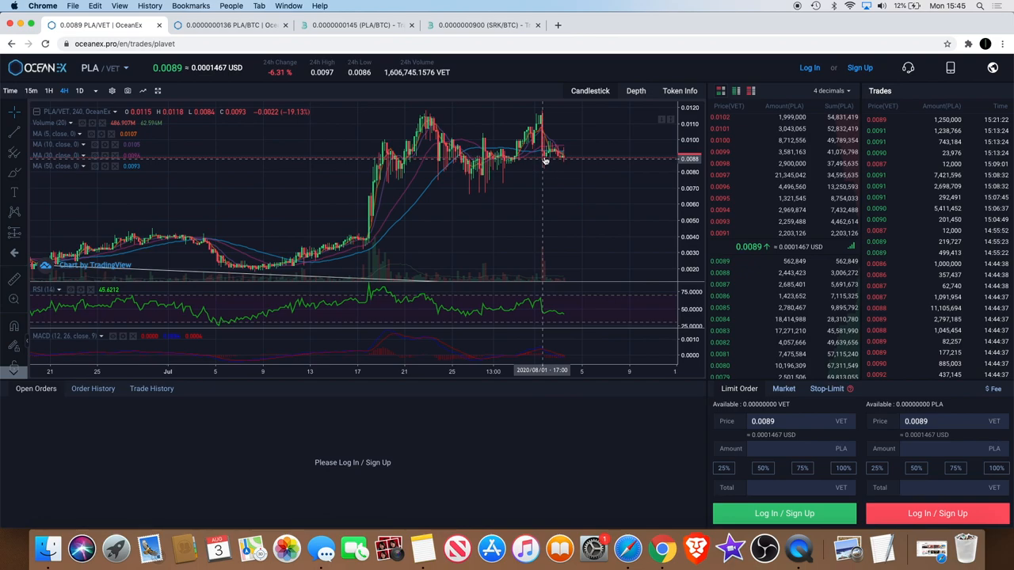
mouse_move(485, 196)
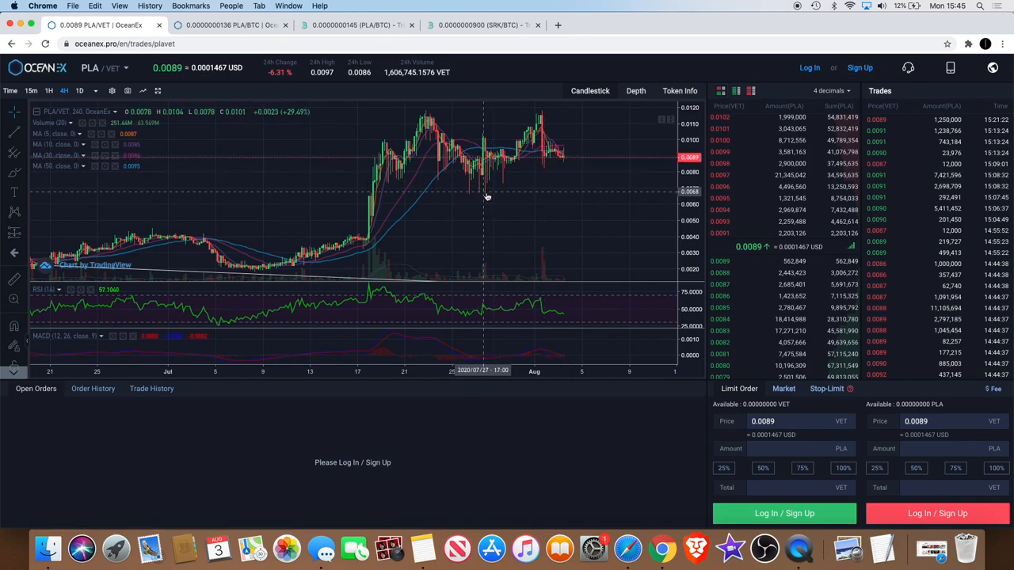
mouse_move(541, 119)
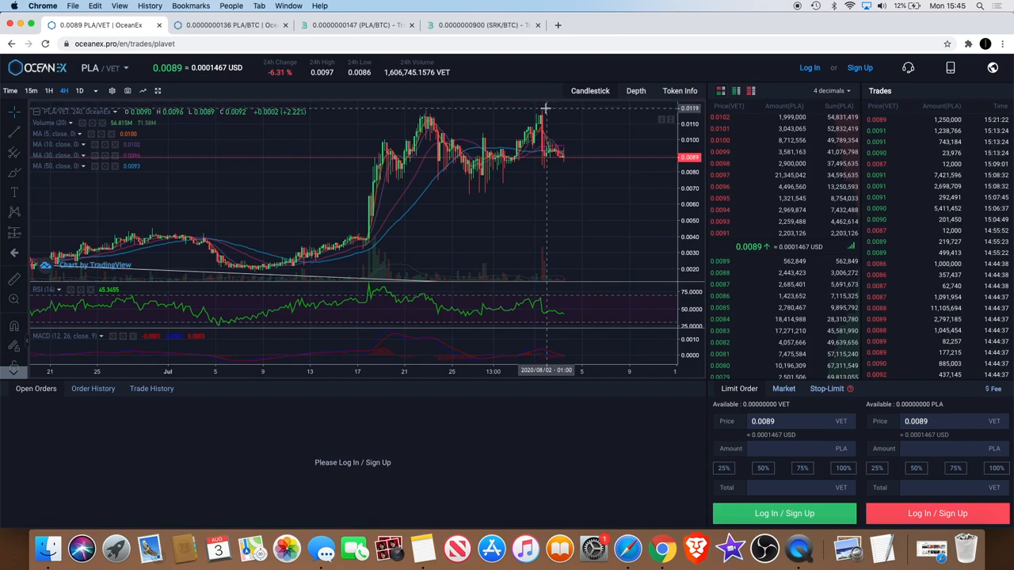
mouse_move(535, 163)
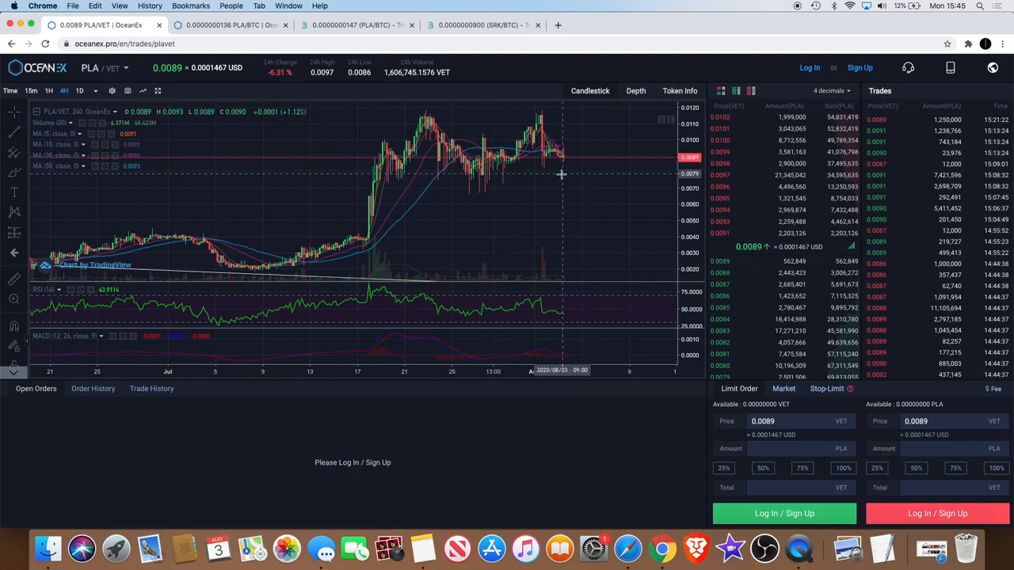
mouse_move(560, 150)
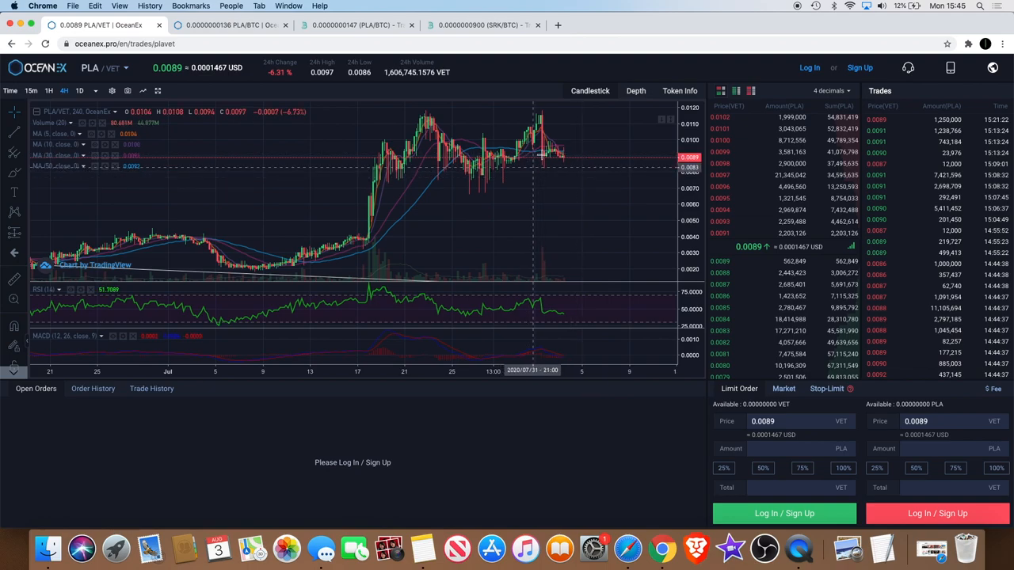
mouse_move(572, 191)
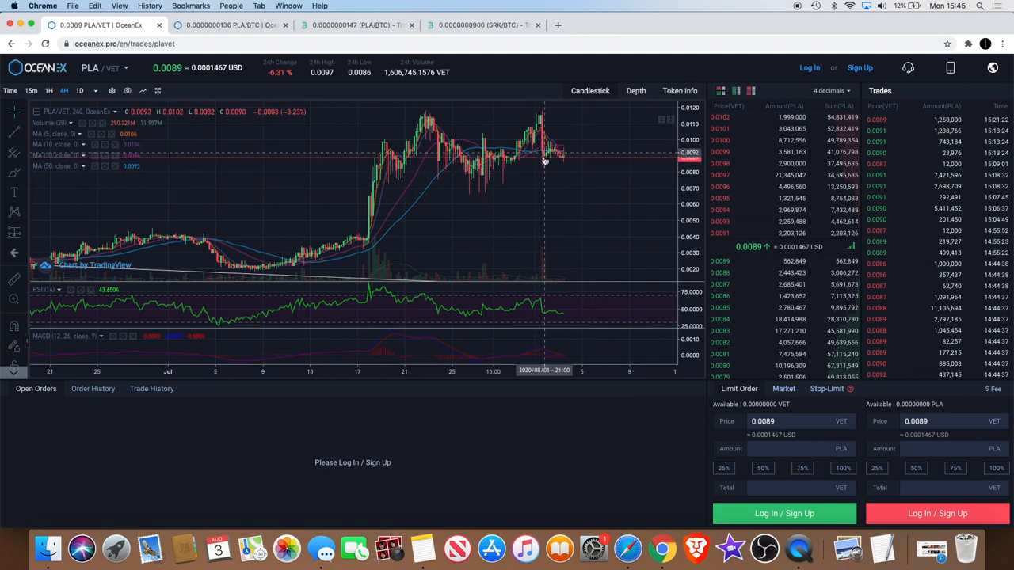
drag(544, 158, 576, 170)
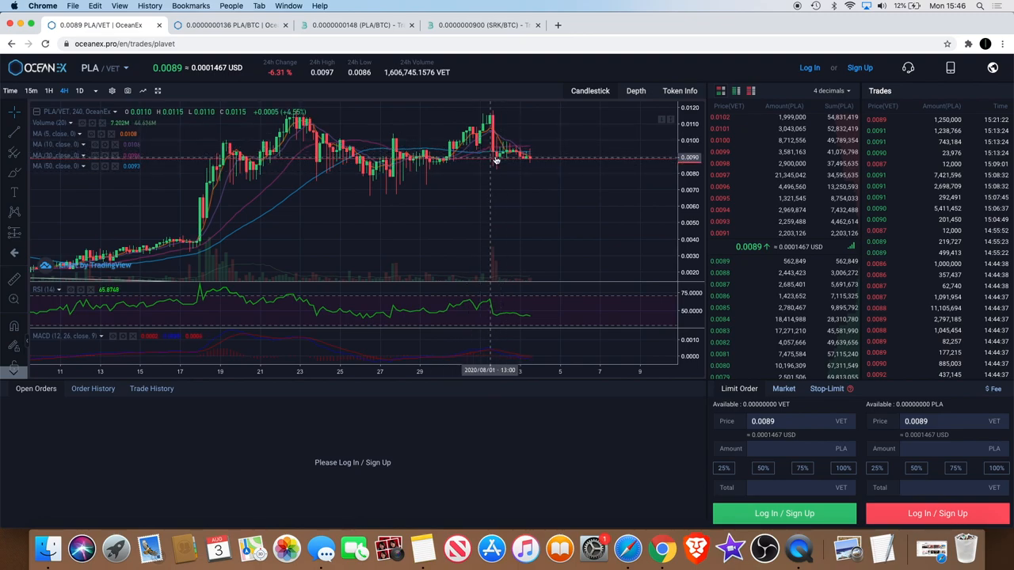
mouse_move(496, 158)
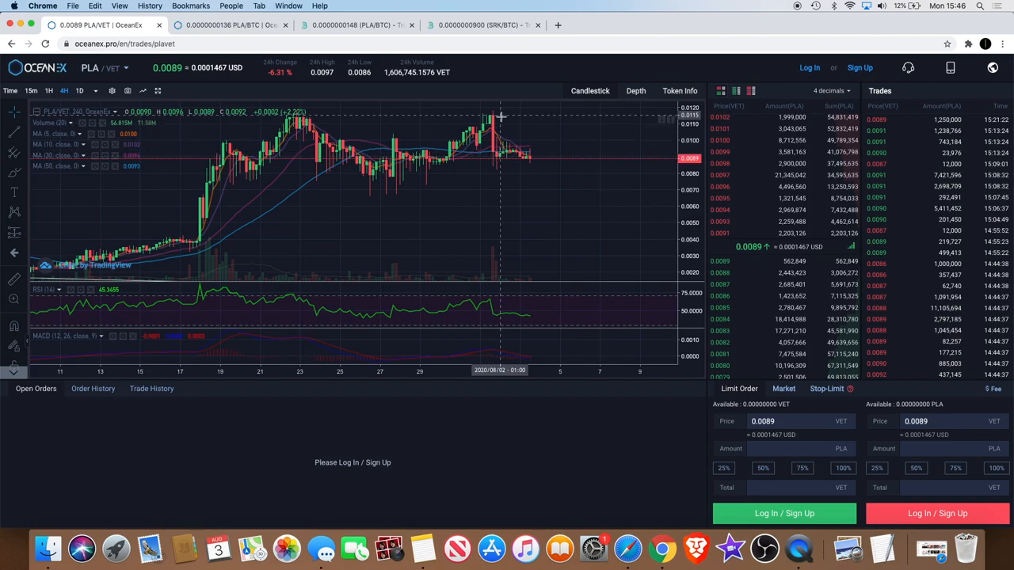
mouse_move(534, 110)
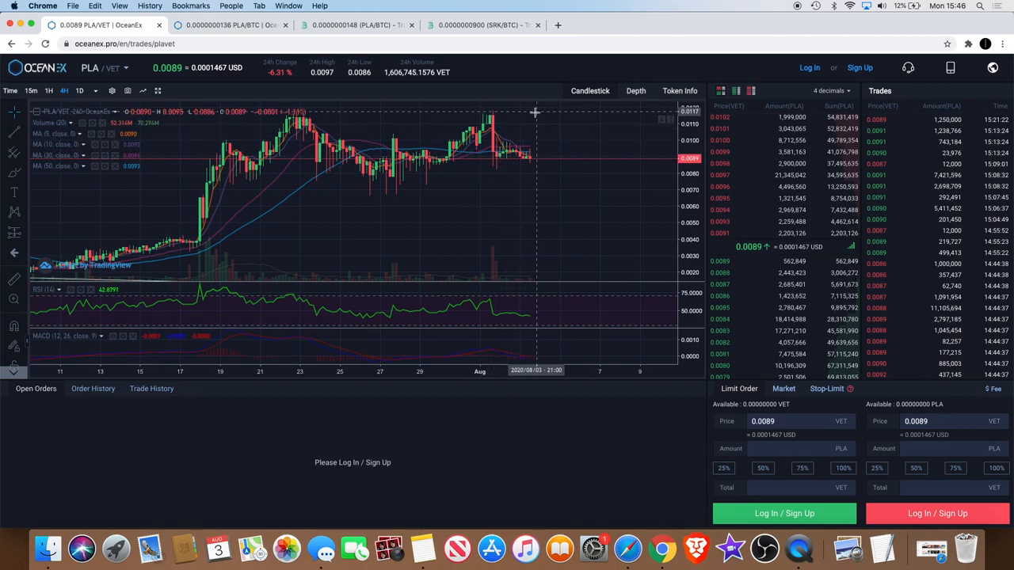
mouse_move(549, 102)
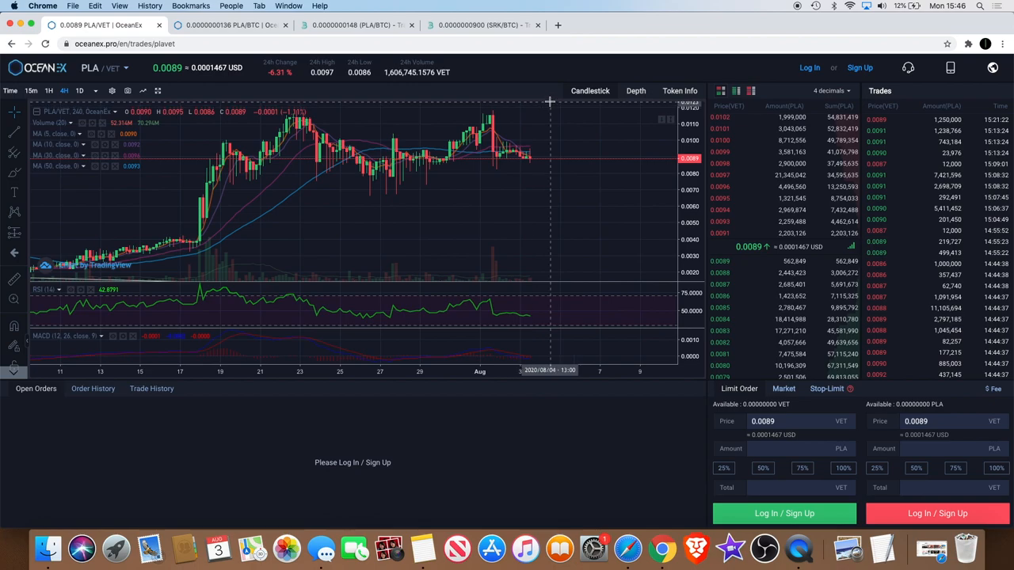
mouse_move(493, 159)
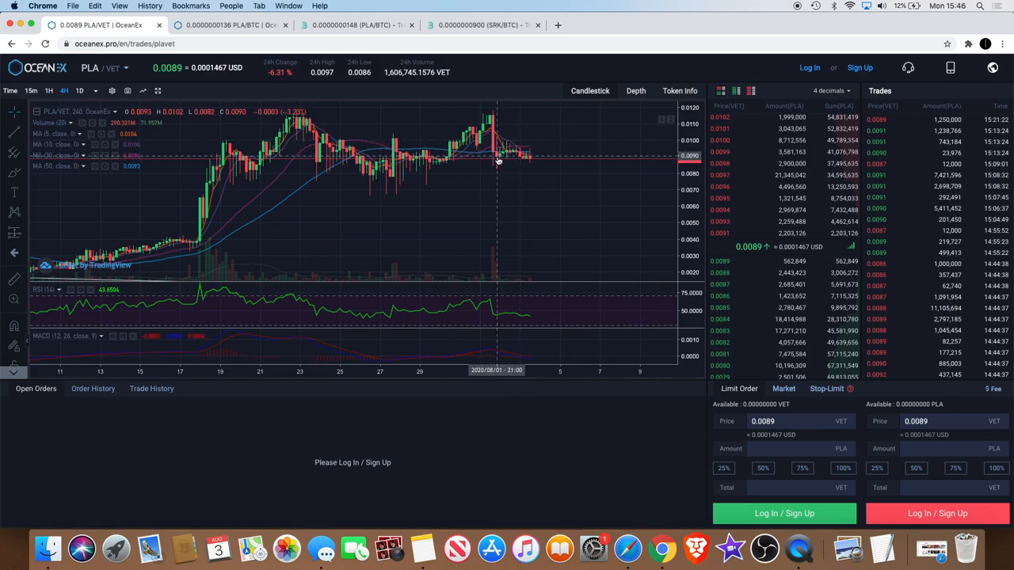
mouse_move(522, 163)
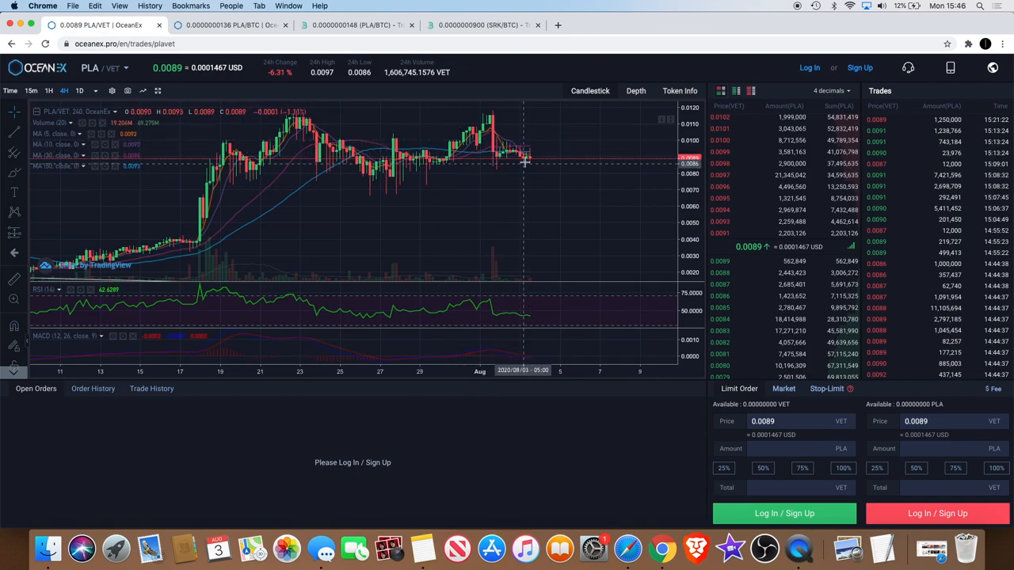
mouse_move(620, 240)
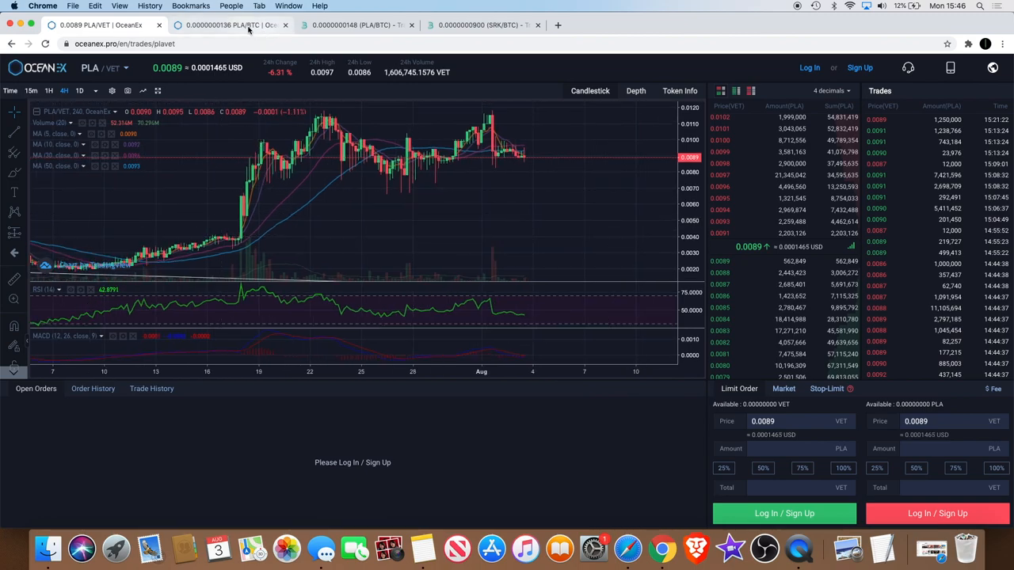
click(230, 25)
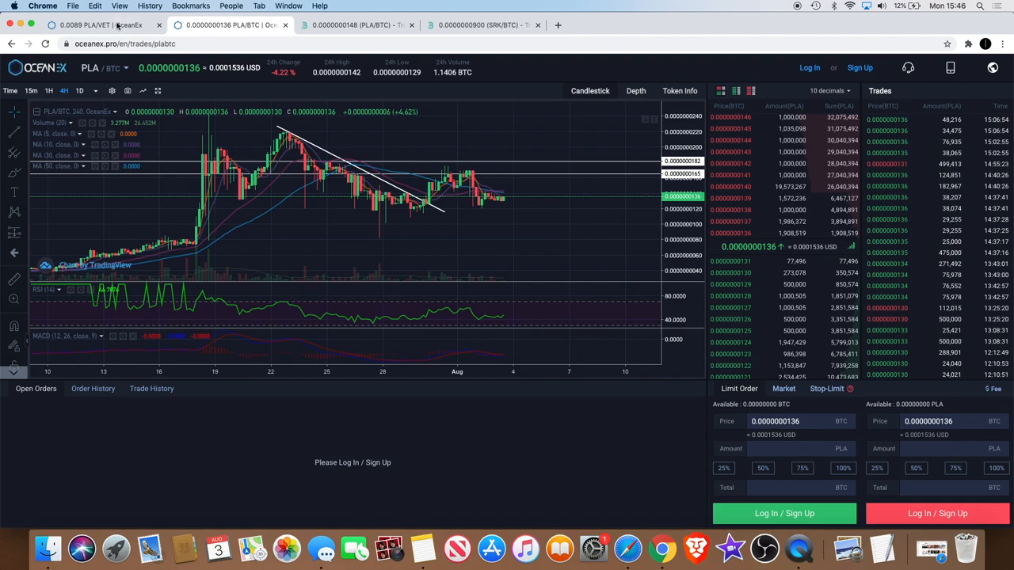
click(99, 25)
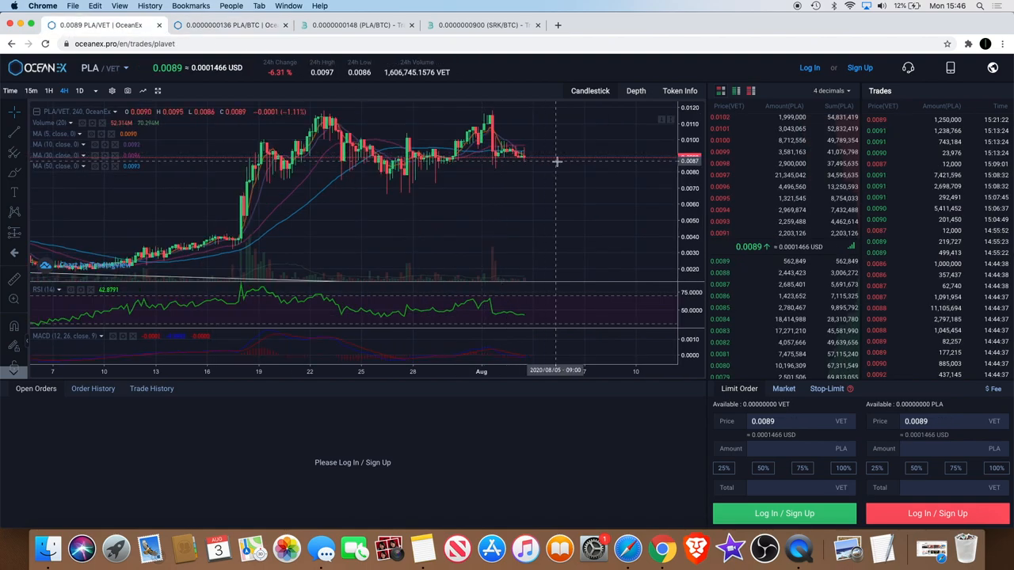
mouse_move(464, 189)
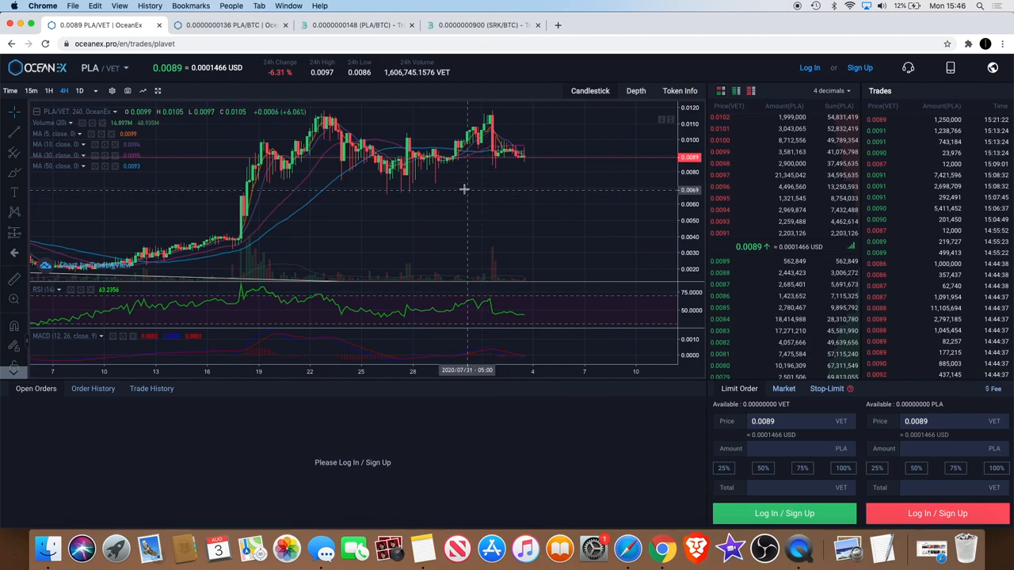
mouse_move(525, 154)
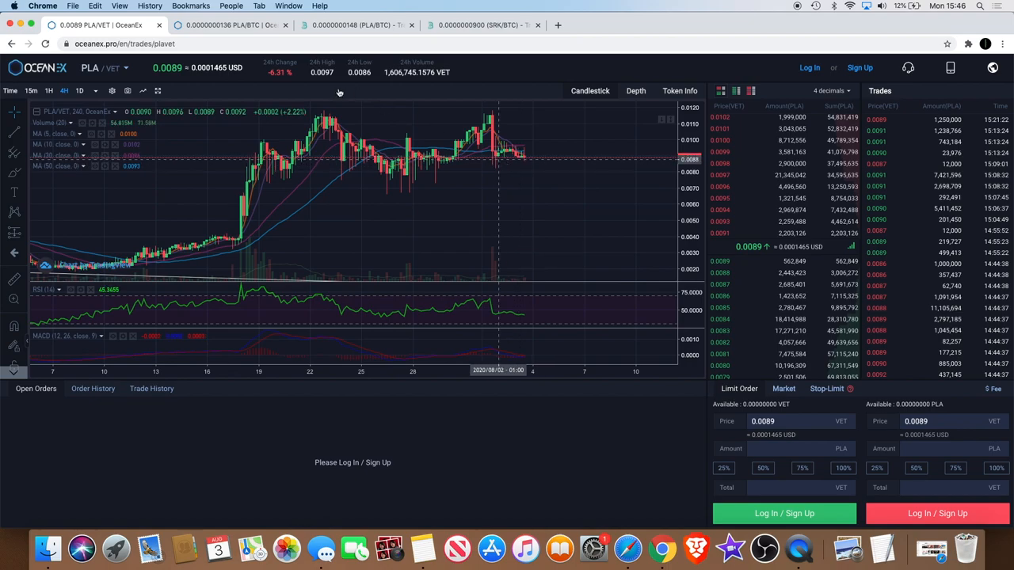
click(229, 24)
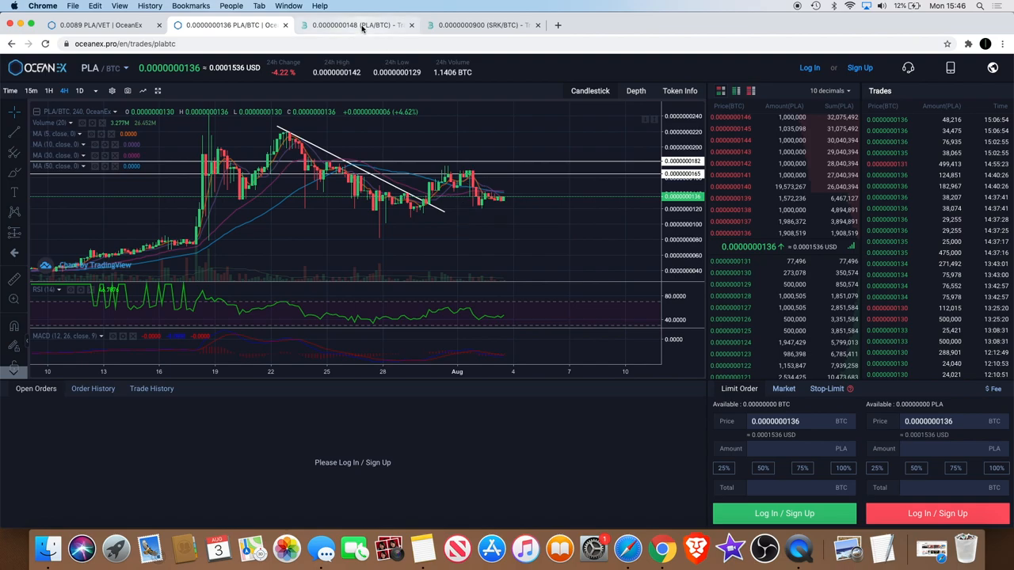
Step: Bring the BitMart PLA/BTC hourly chart back on screen
click(356, 24)
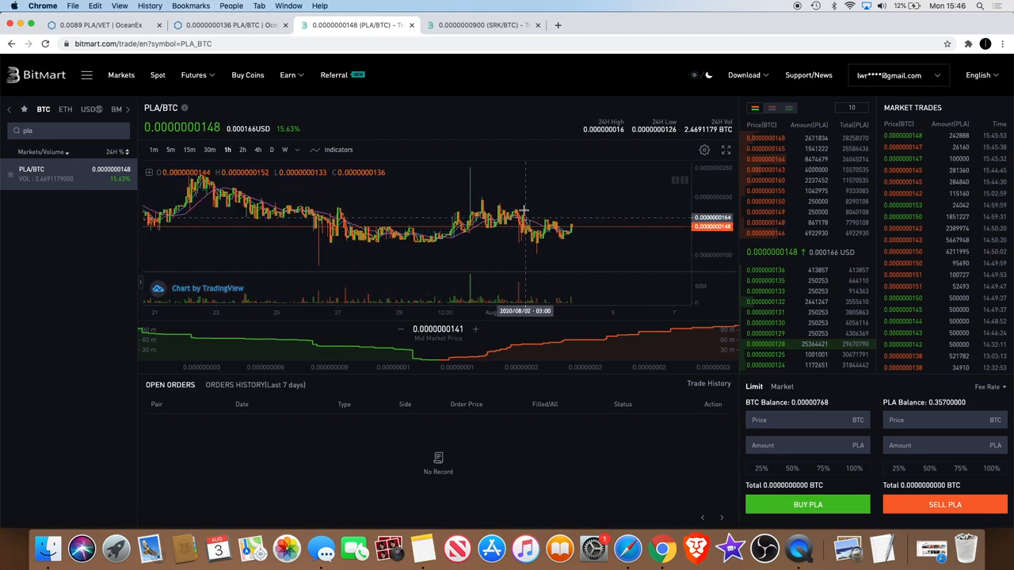
mouse_move(509, 242)
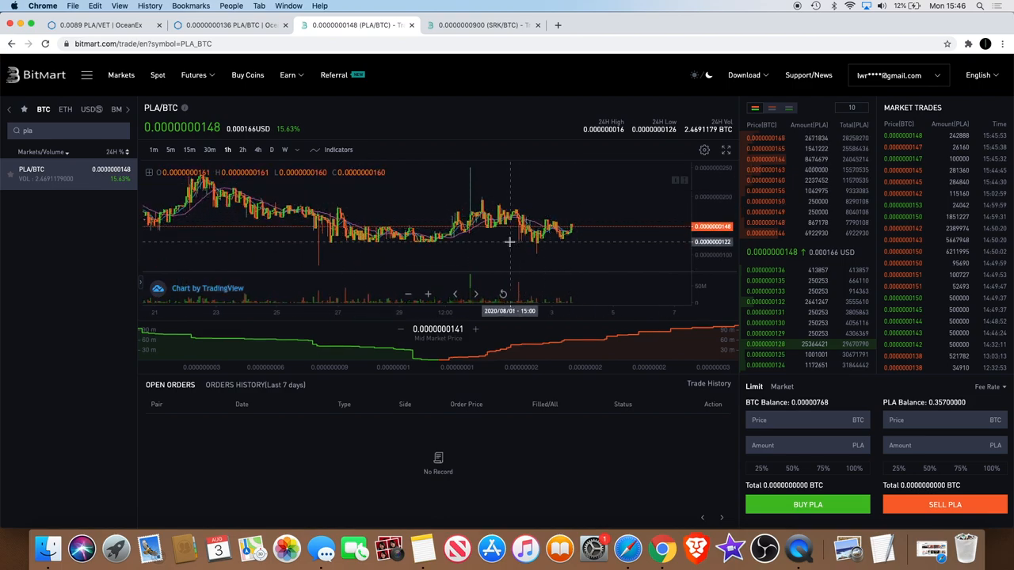
mouse_move(564, 234)
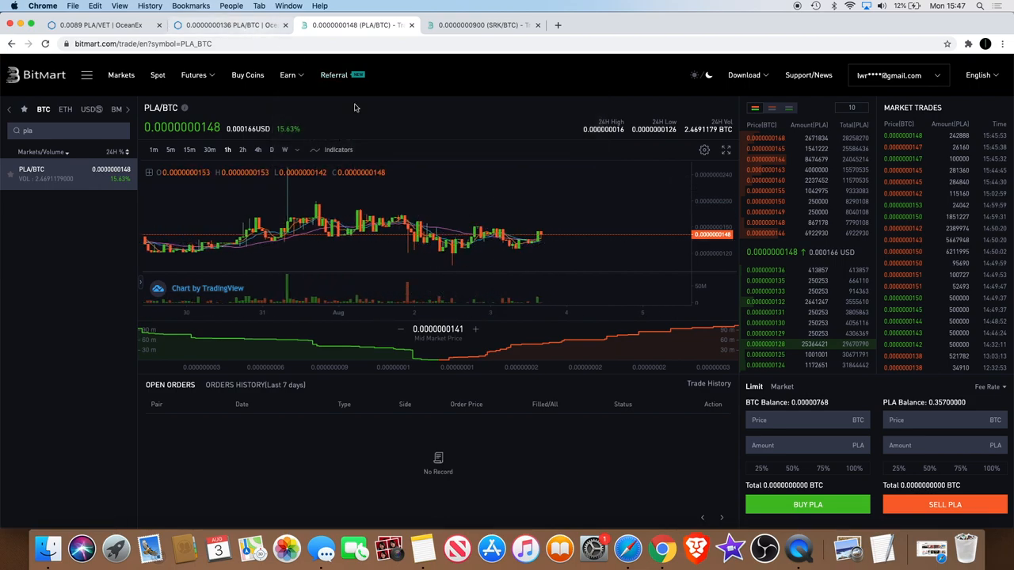
mouse_move(393, 192)
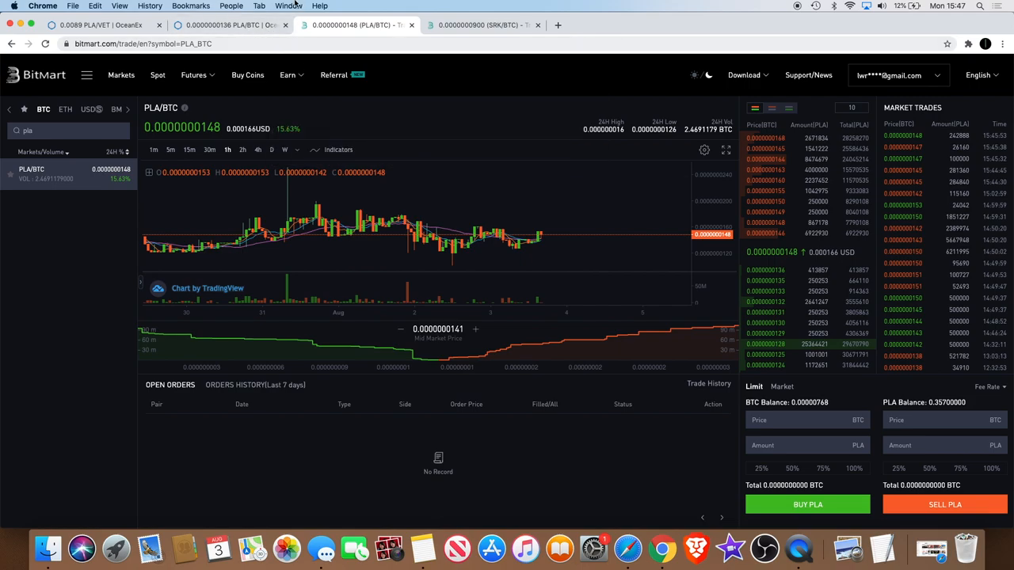
mouse_move(530, 241)
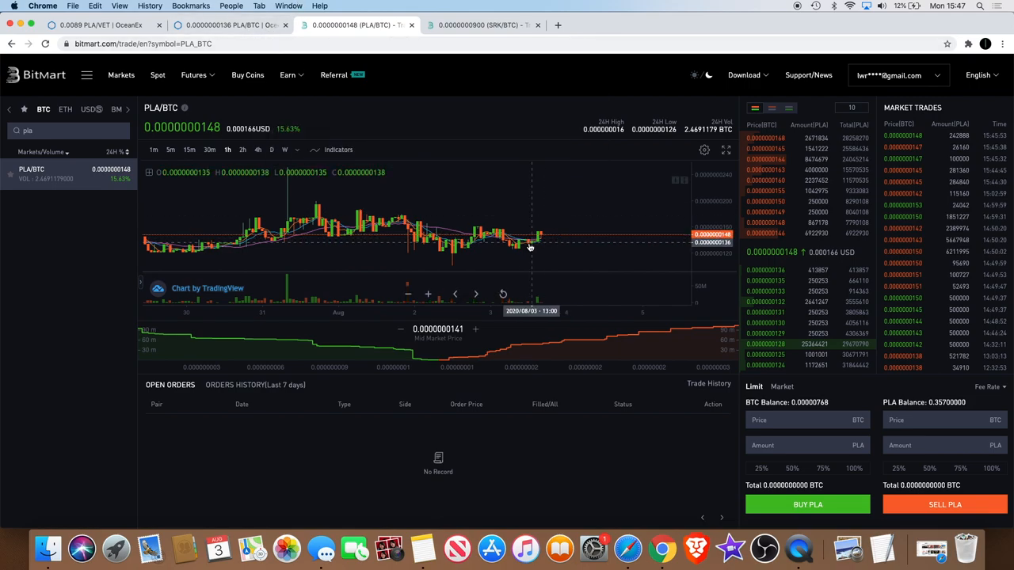
mouse_move(540, 237)
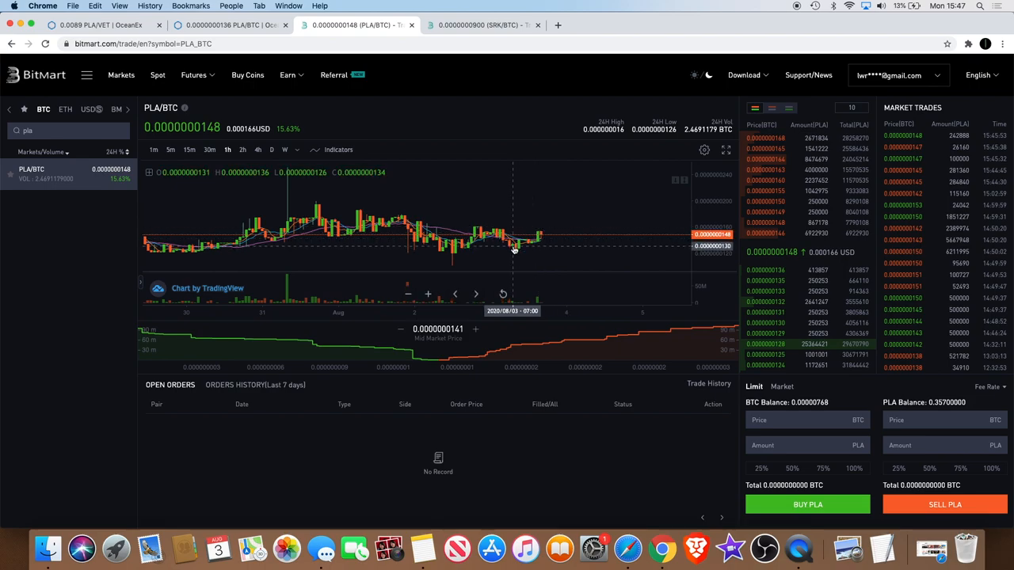
mouse_move(540, 236)
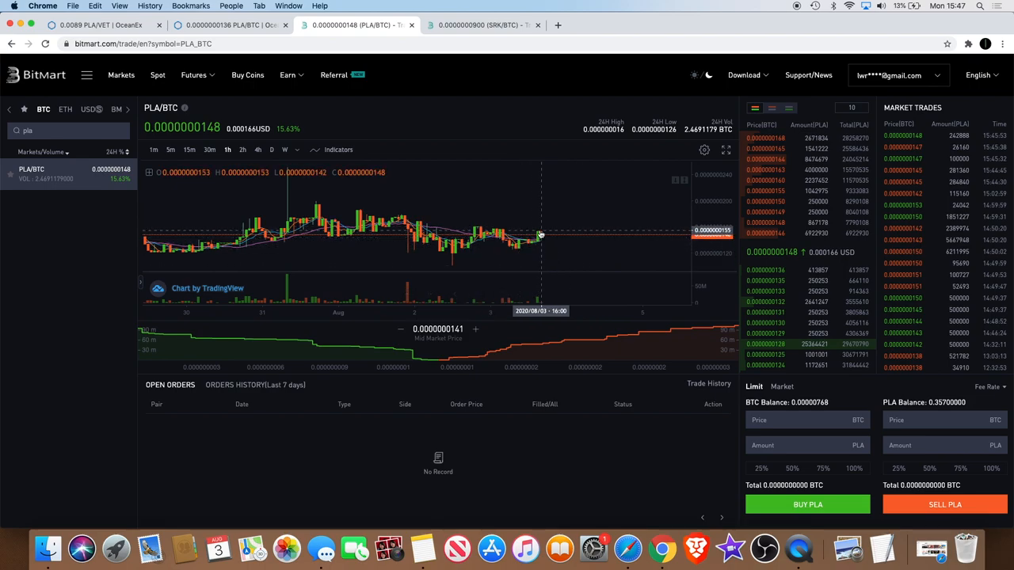
mouse_move(496, 224)
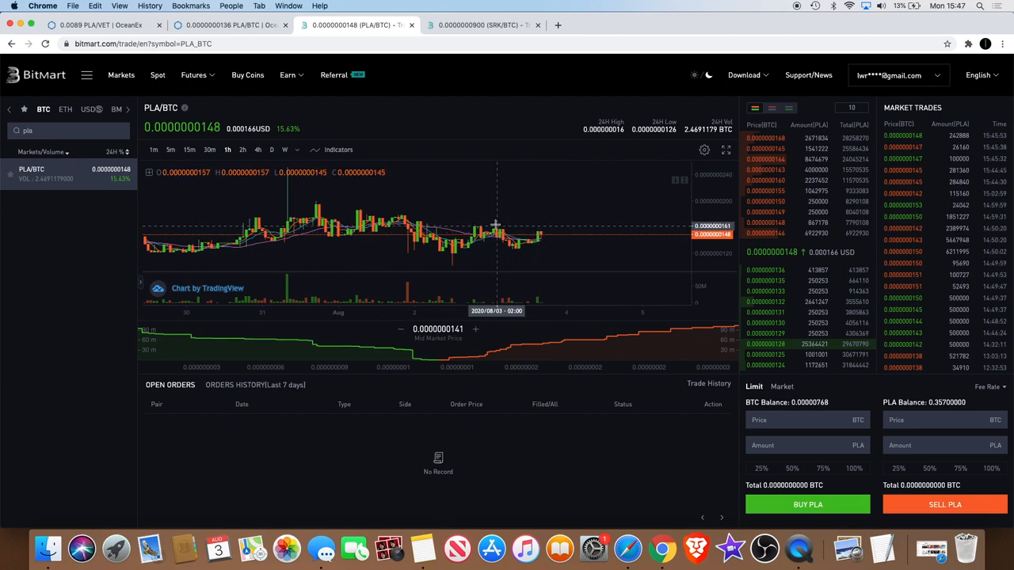
mouse_move(541, 251)
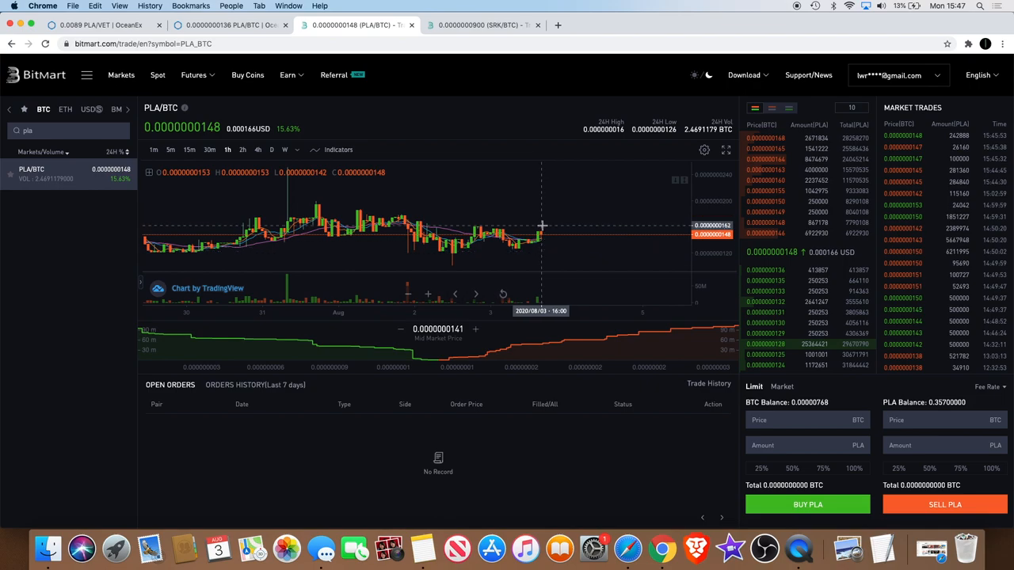
mouse_move(556, 230)
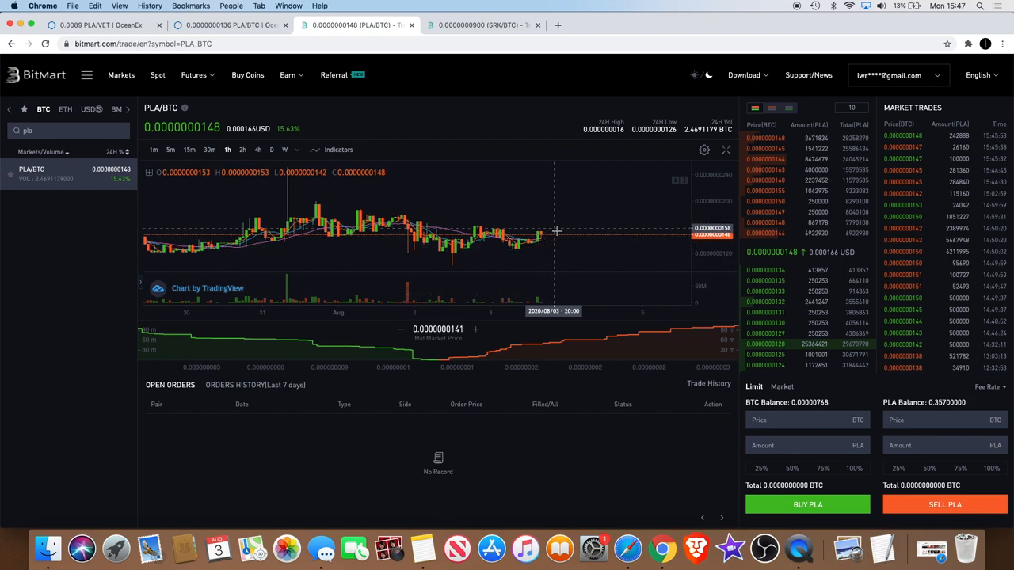
mouse_move(518, 253)
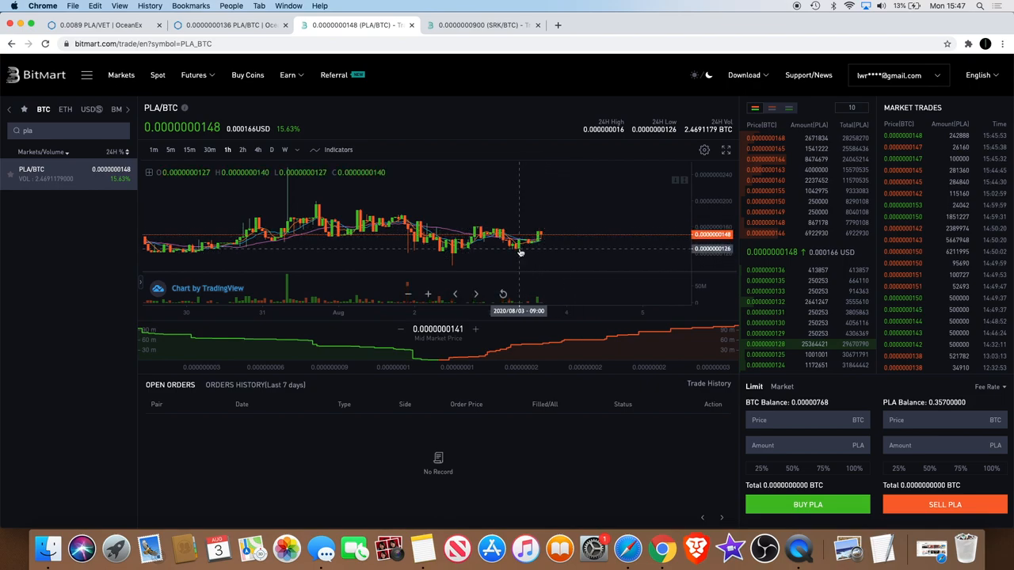
mouse_move(550, 252)
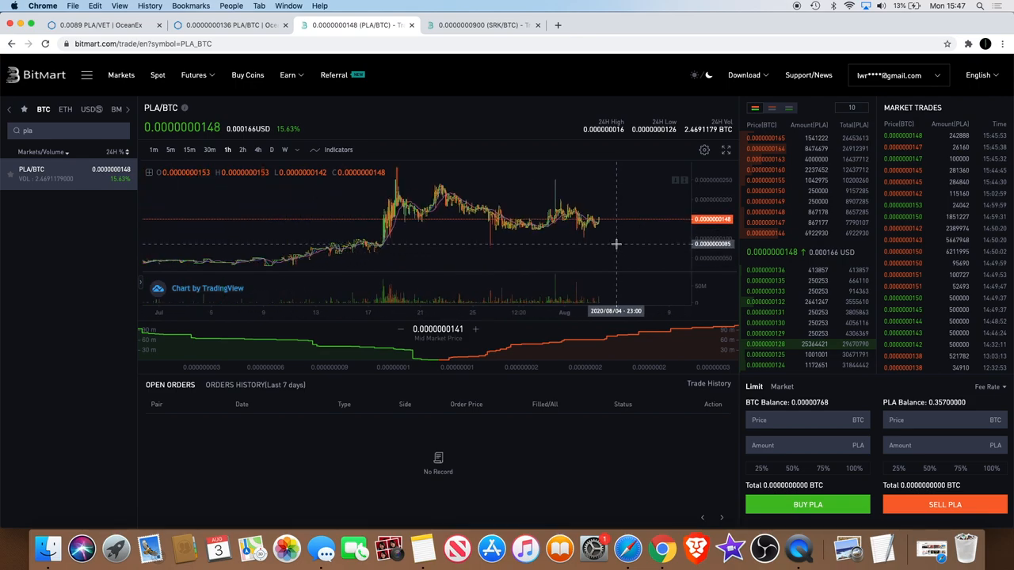
mouse_move(643, 245)
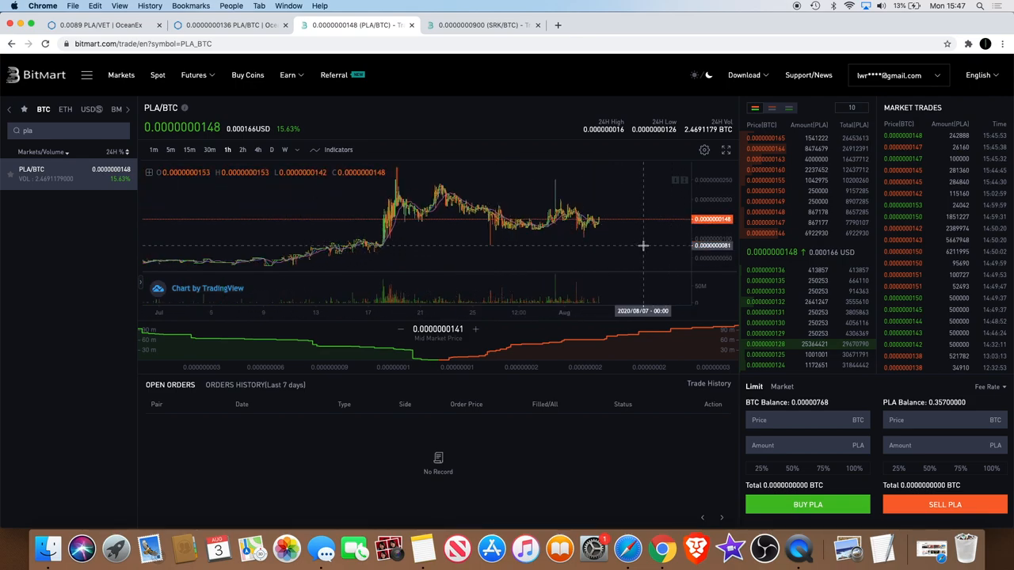
mouse_move(642, 145)
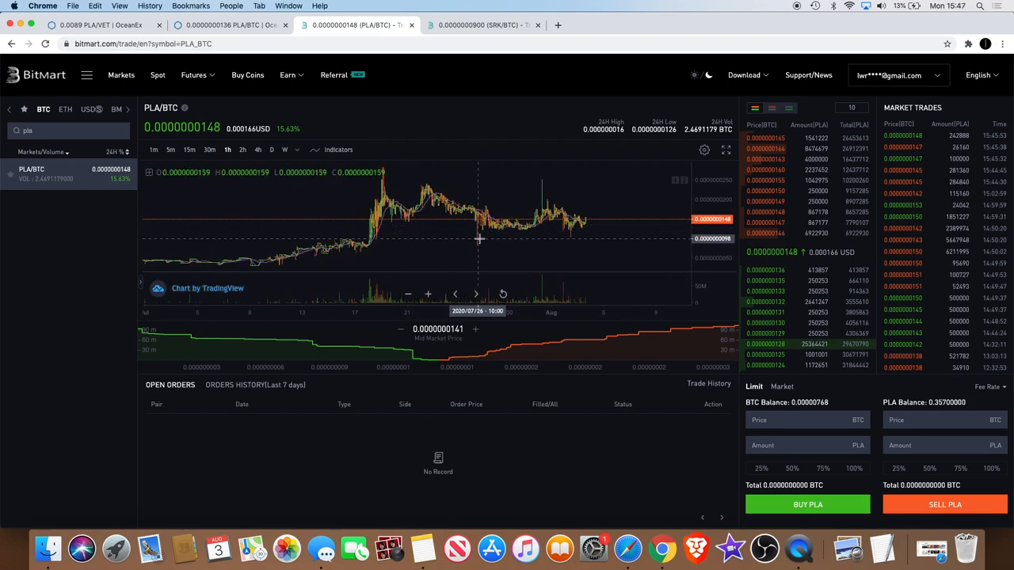
mouse_move(479, 247)
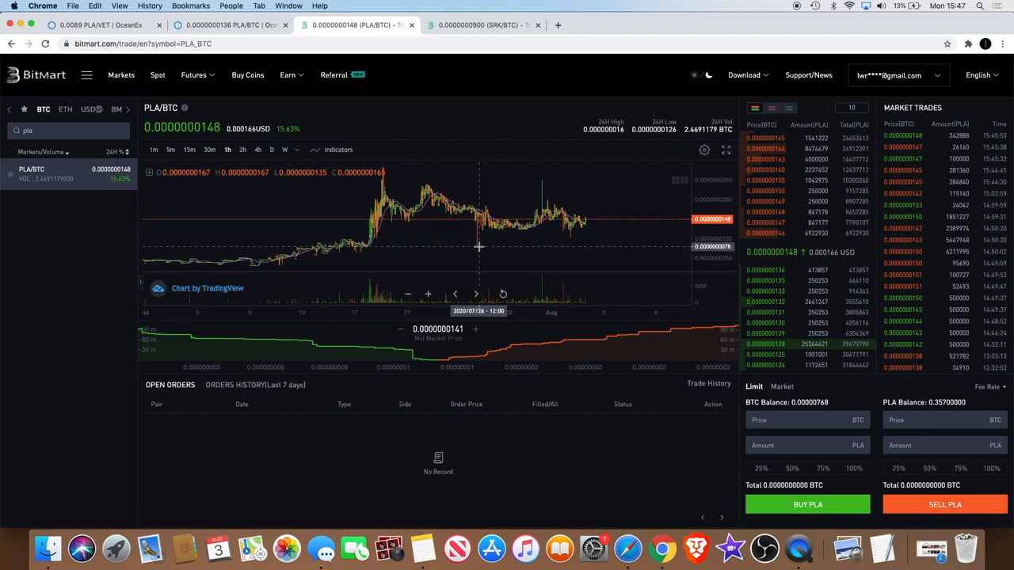
mouse_move(539, 230)
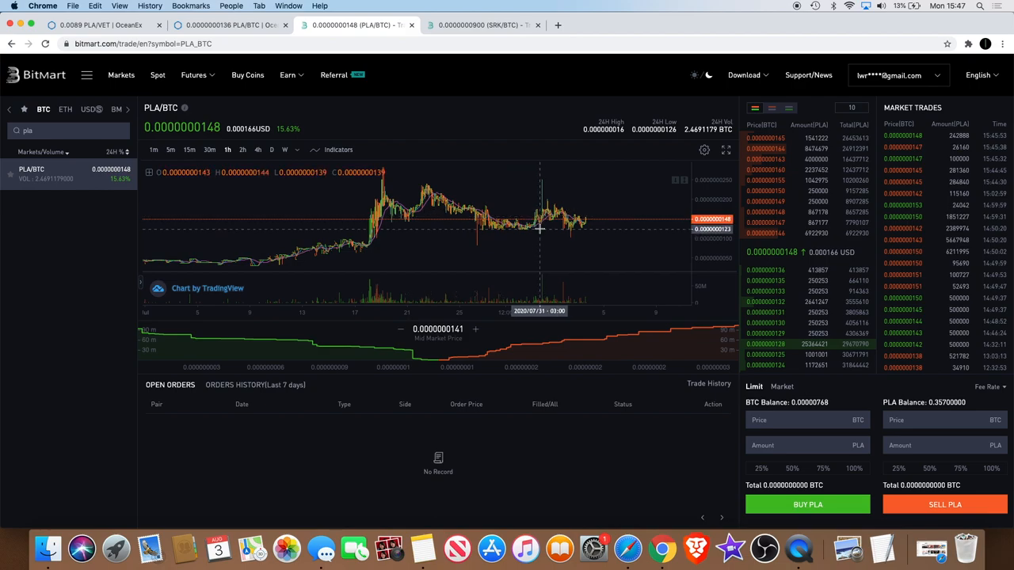
mouse_move(179, 249)
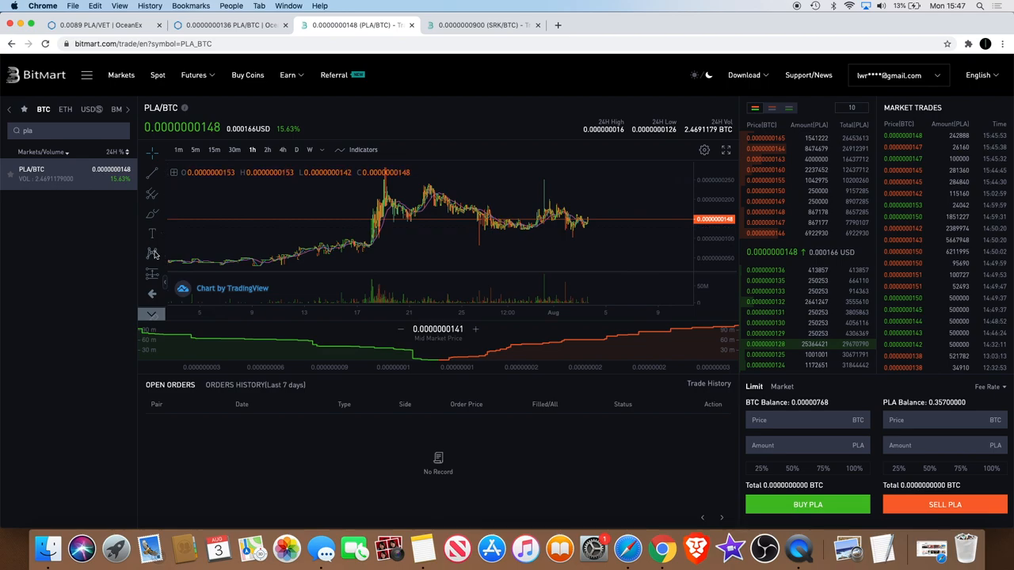
mouse_move(162, 195)
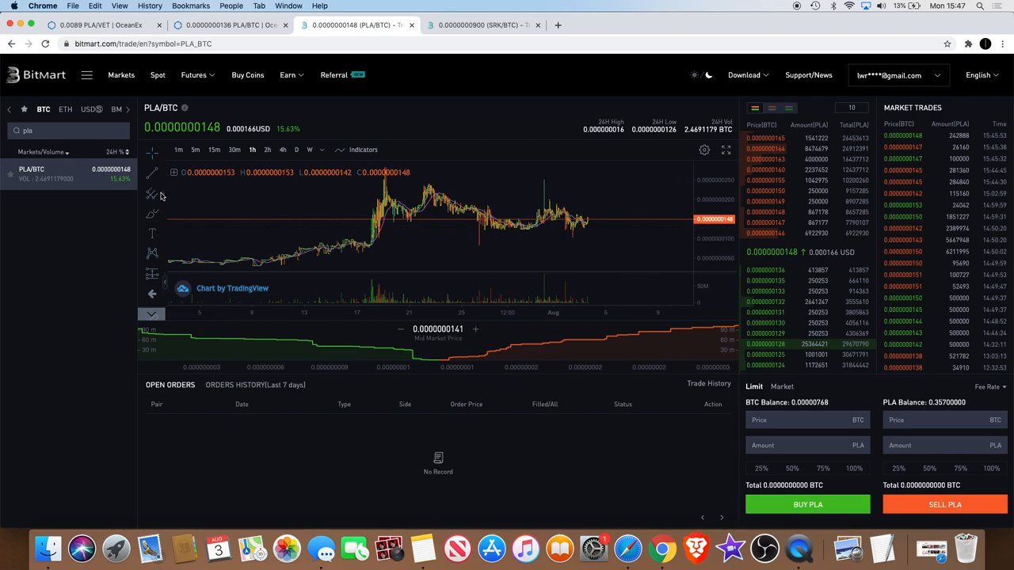
Step: Draw a Fib retracement from the mid-July low to the rally peak
click(151, 196)
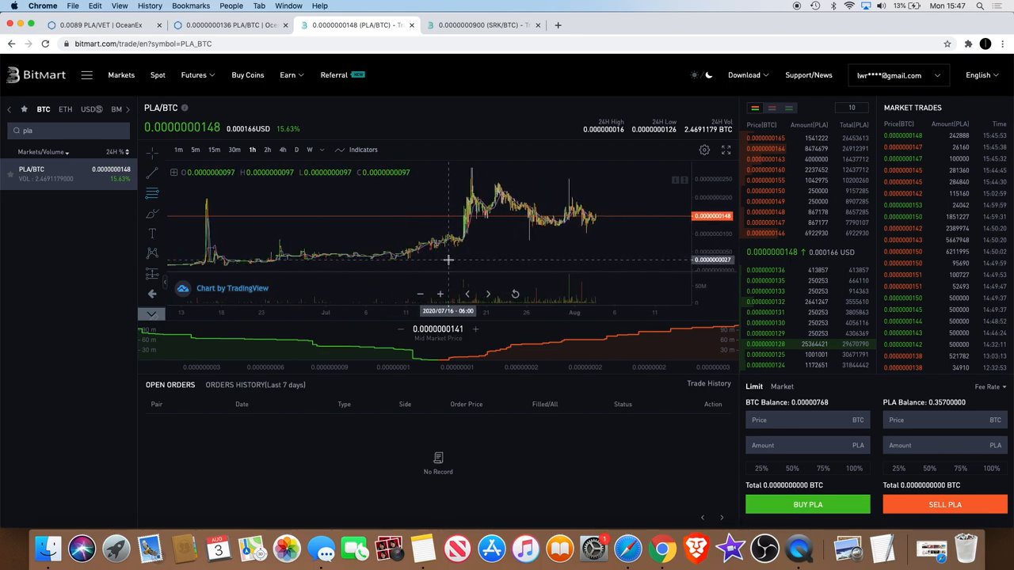
mouse_move(497, 214)
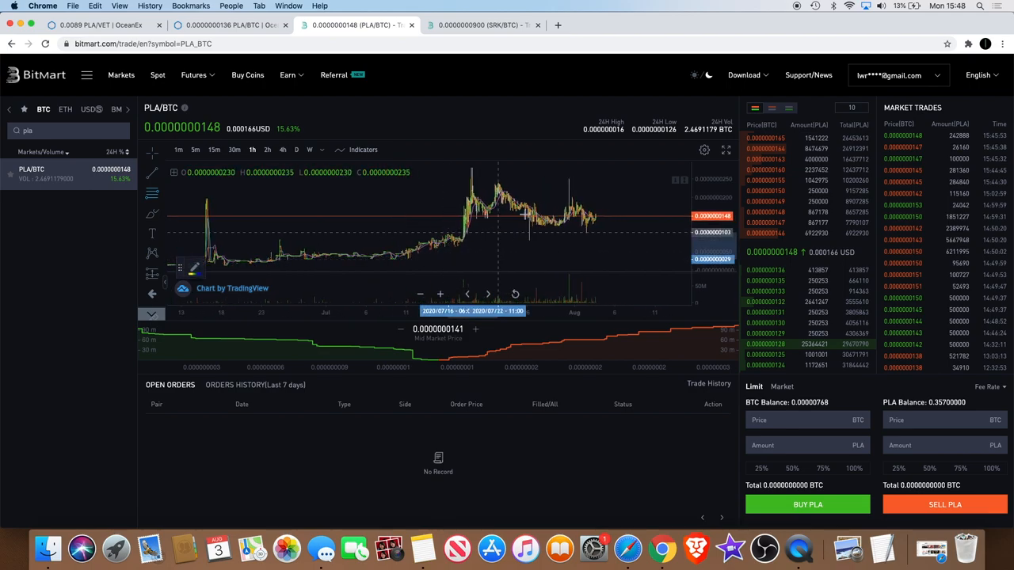
drag(448, 259, 633, 170)
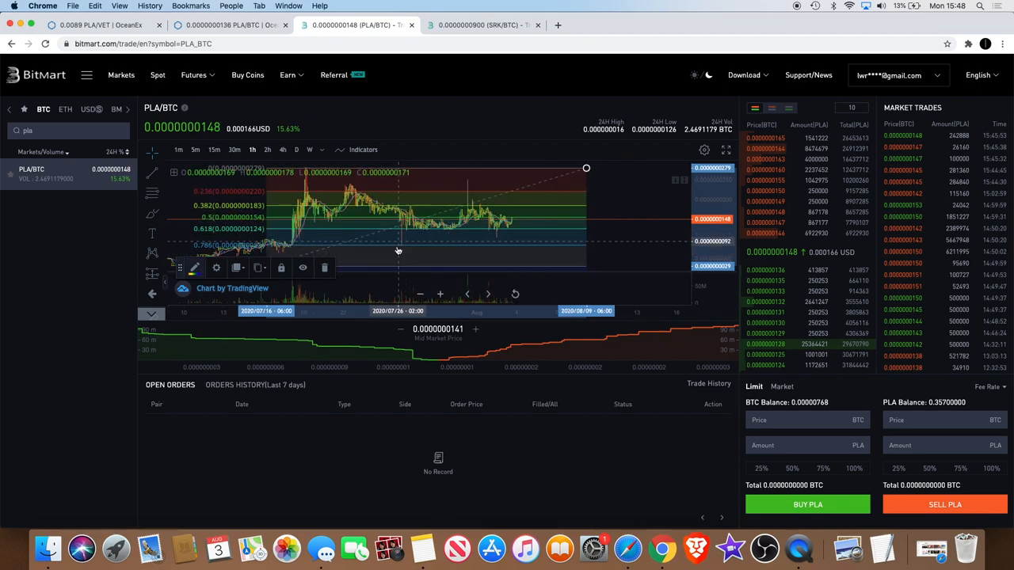
mouse_move(491, 198)
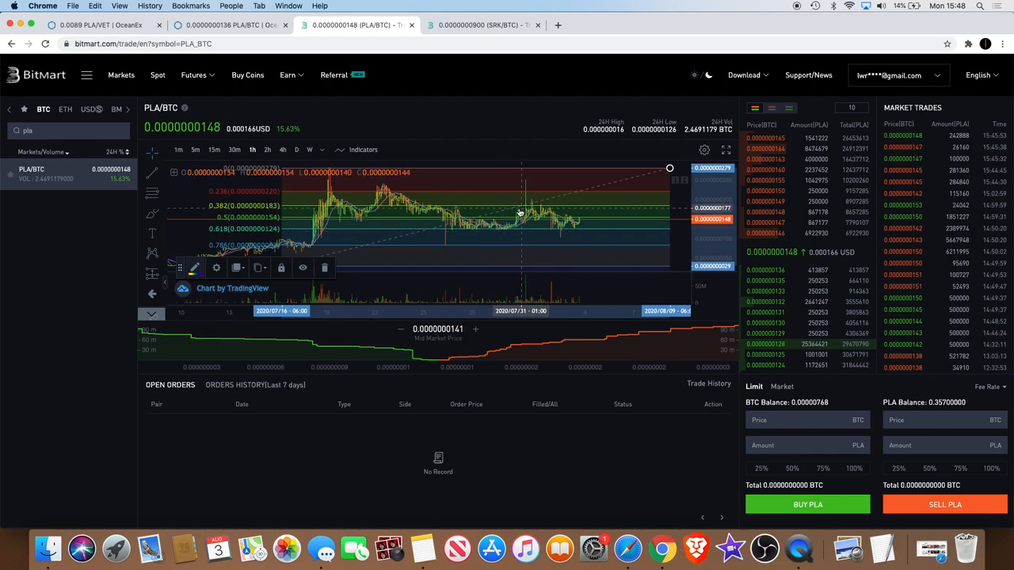
mouse_move(598, 195)
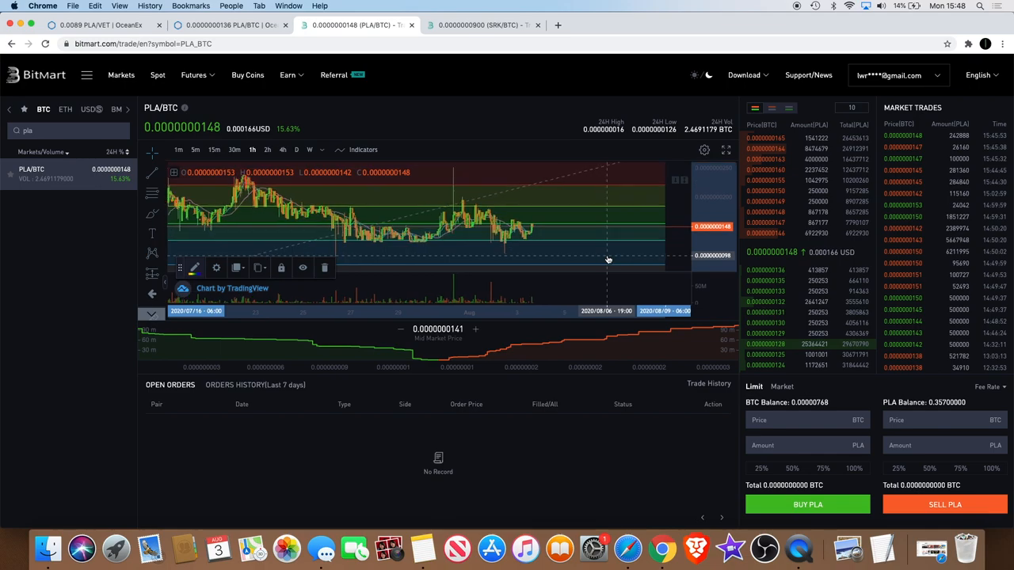
mouse_move(560, 183)
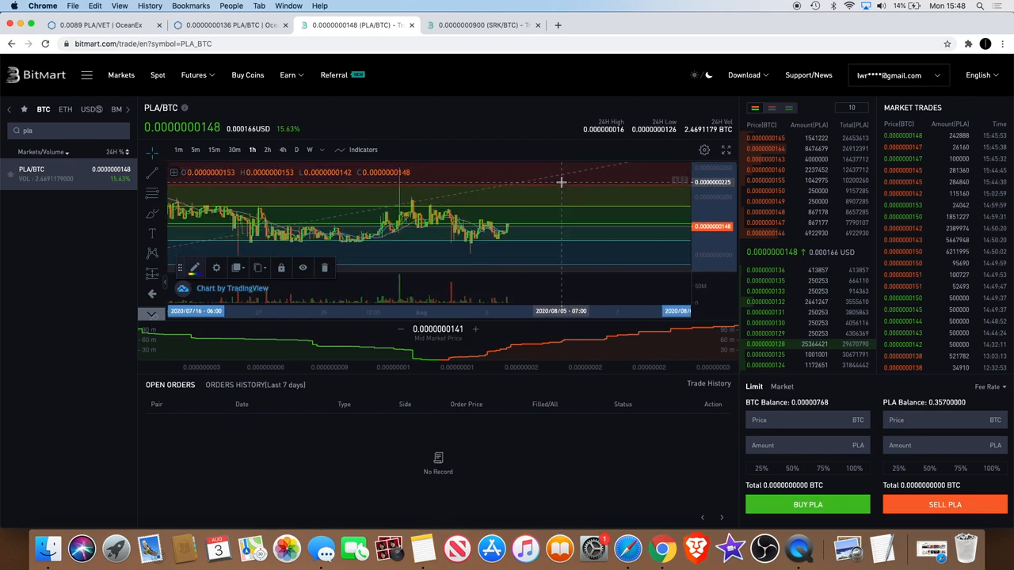
mouse_move(568, 189)
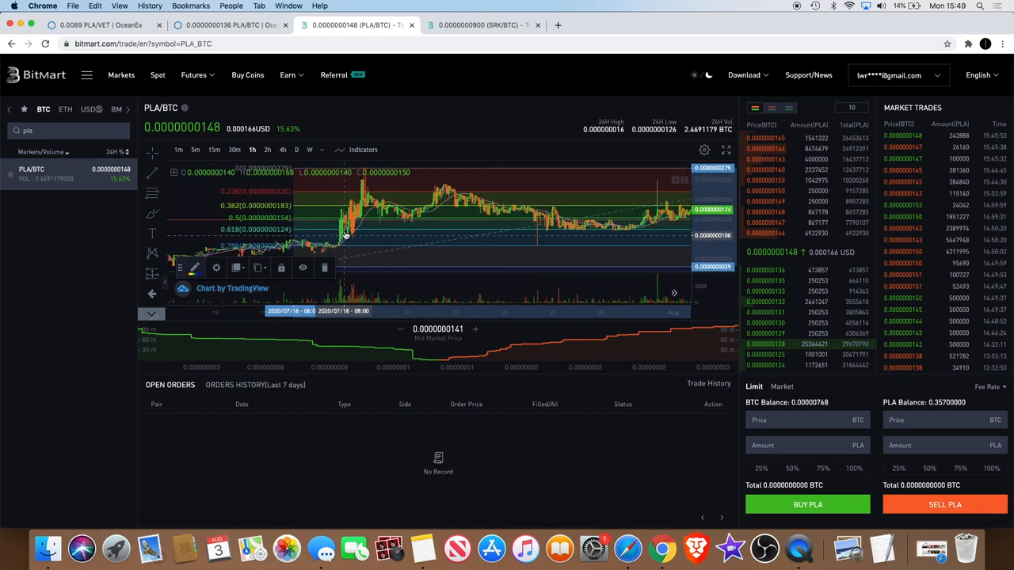
mouse_move(491, 204)
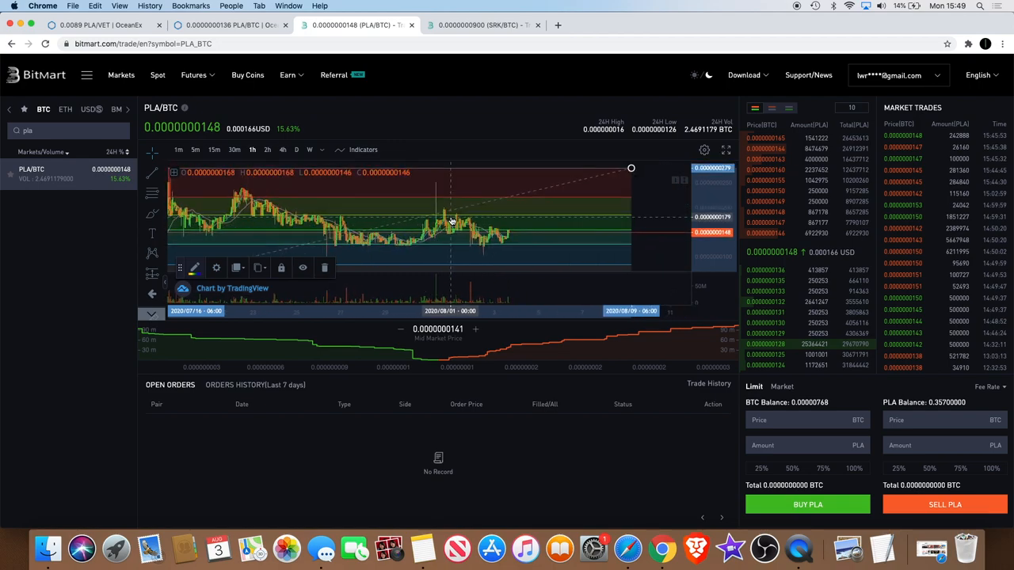
mouse_move(489, 220)
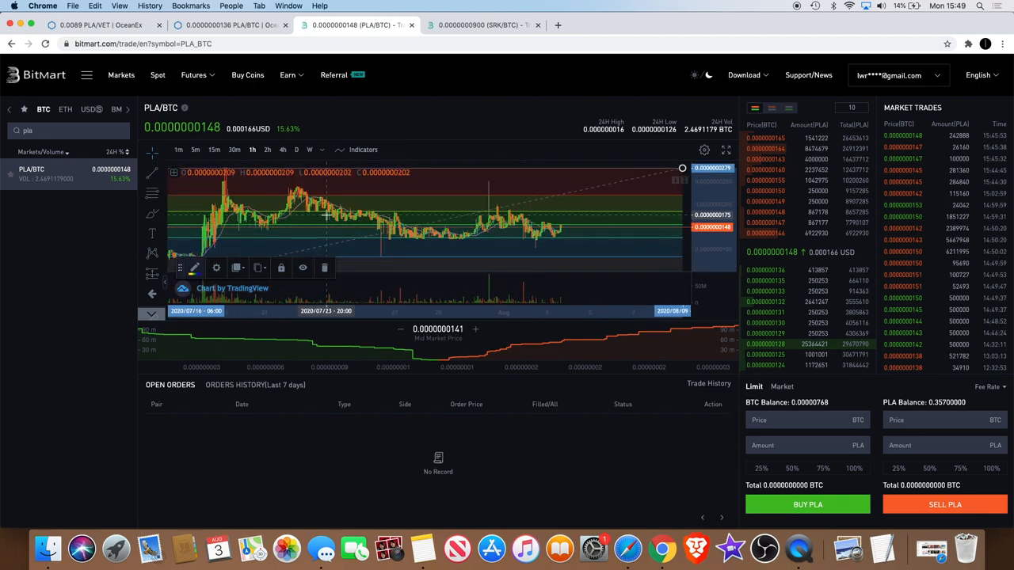
mouse_move(388, 218)
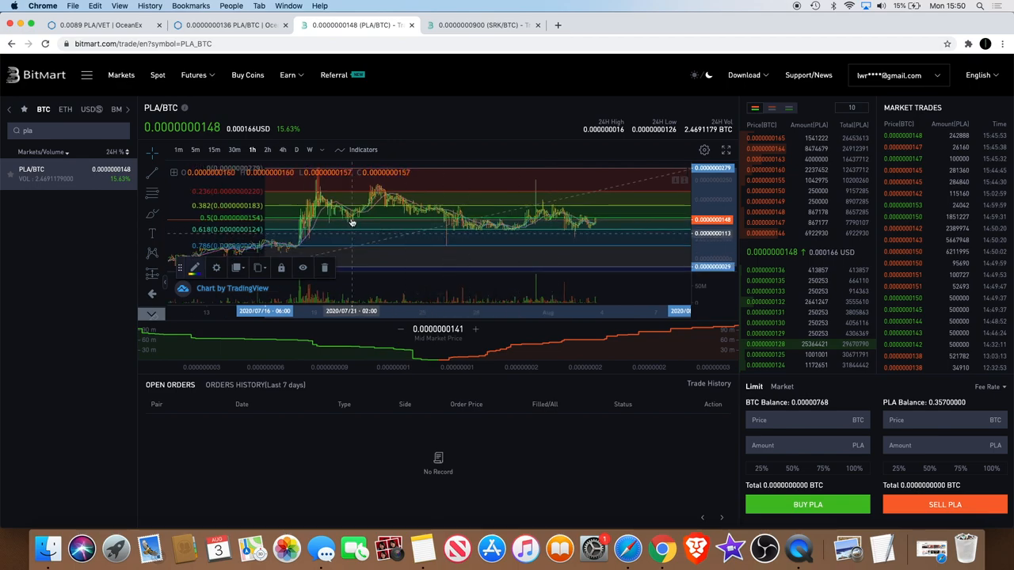
mouse_move(362, 201)
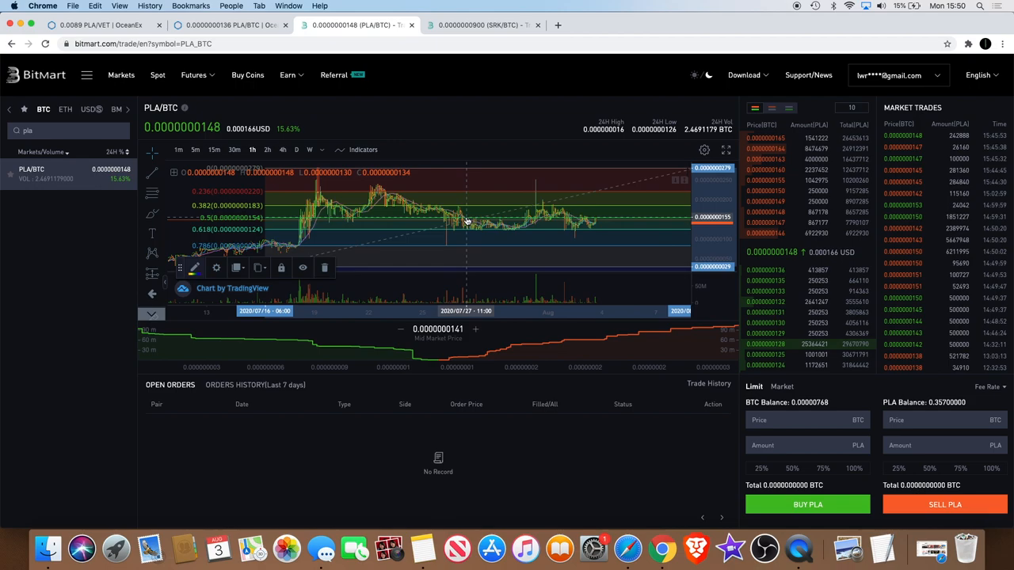
mouse_move(480, 230)
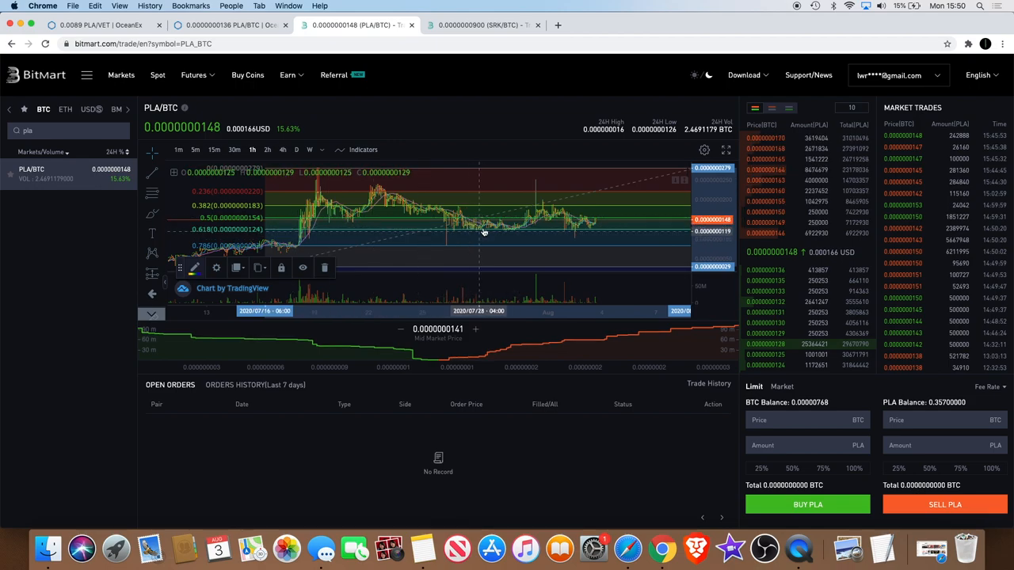
mouse_move(535, 222)
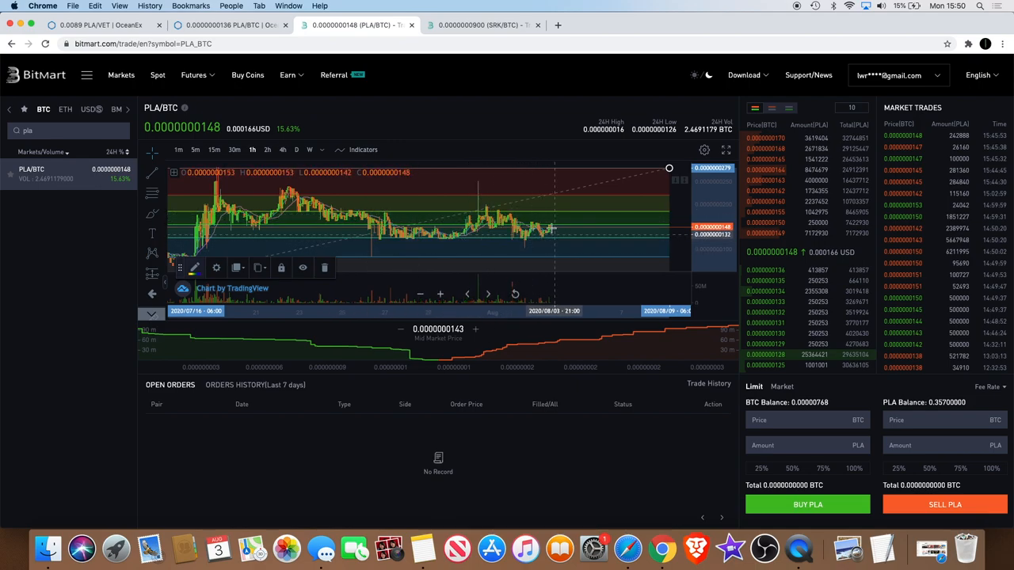
mouse_move(580, 243)
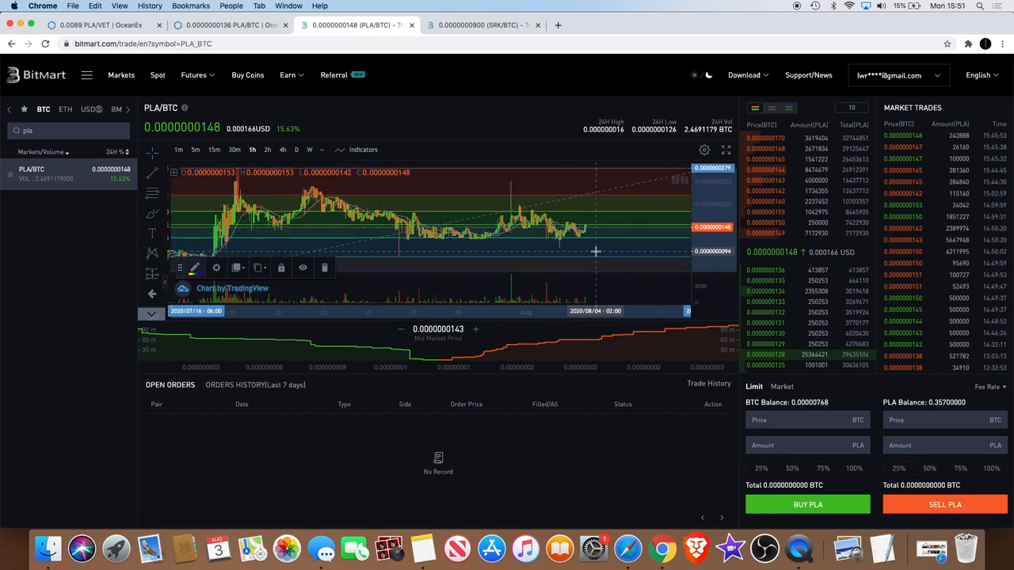
mouse_move(603, 245)
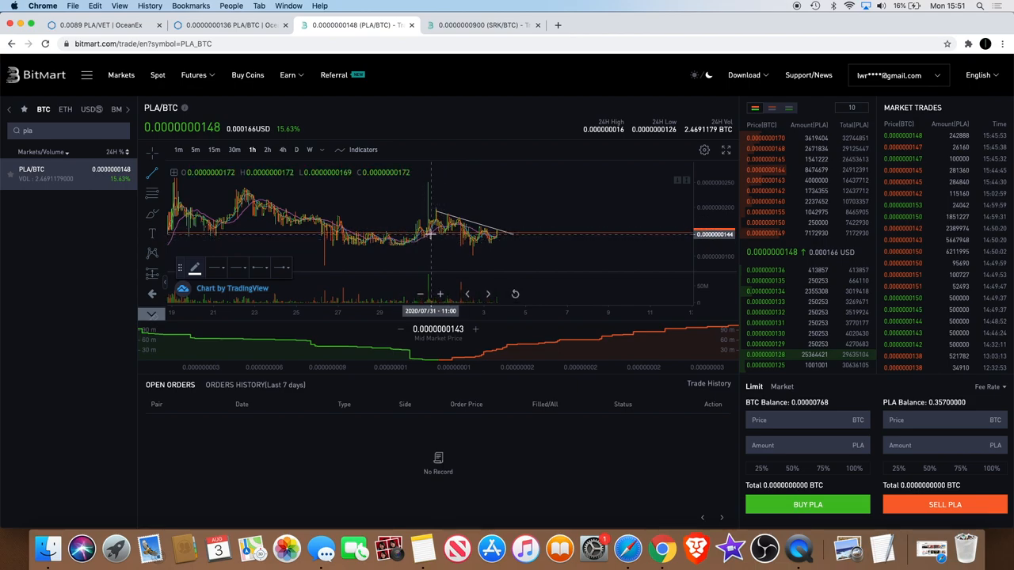
Step: Draw the wedge's falling upper trend line over the early-August candles
drag(428, 233, 512, 257)
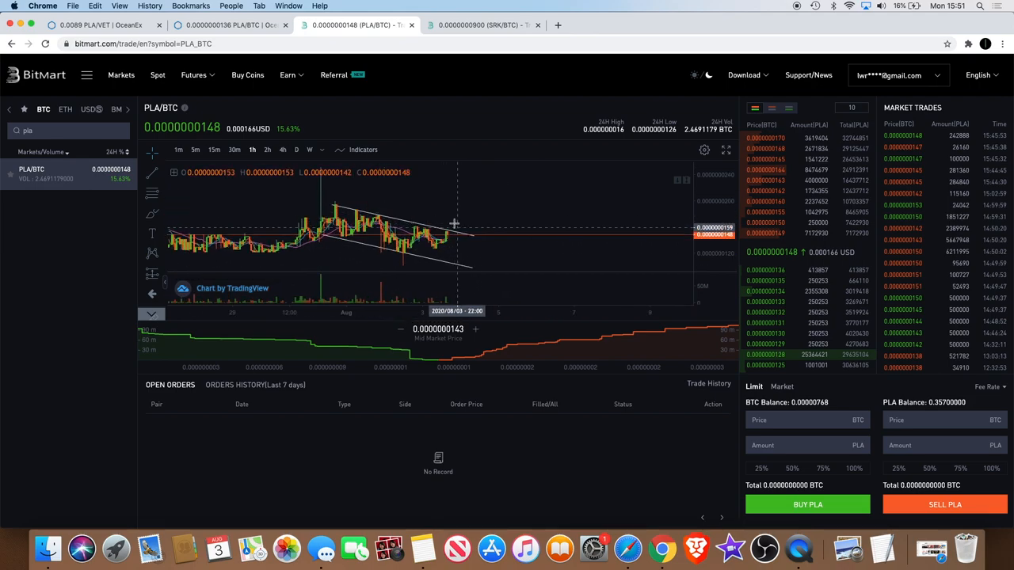
mouse_move(475, 210)
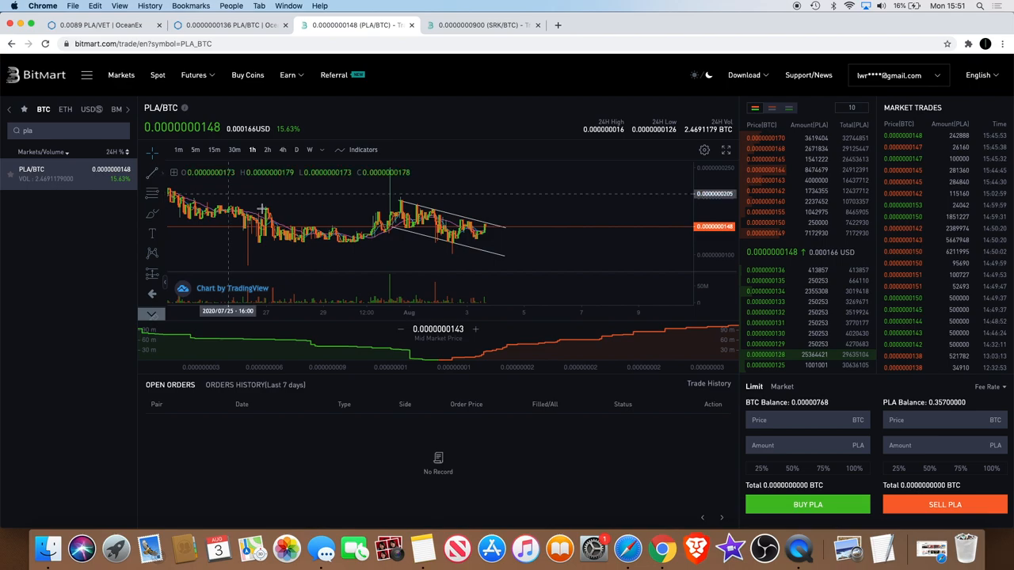
mouse_move(262, 209)
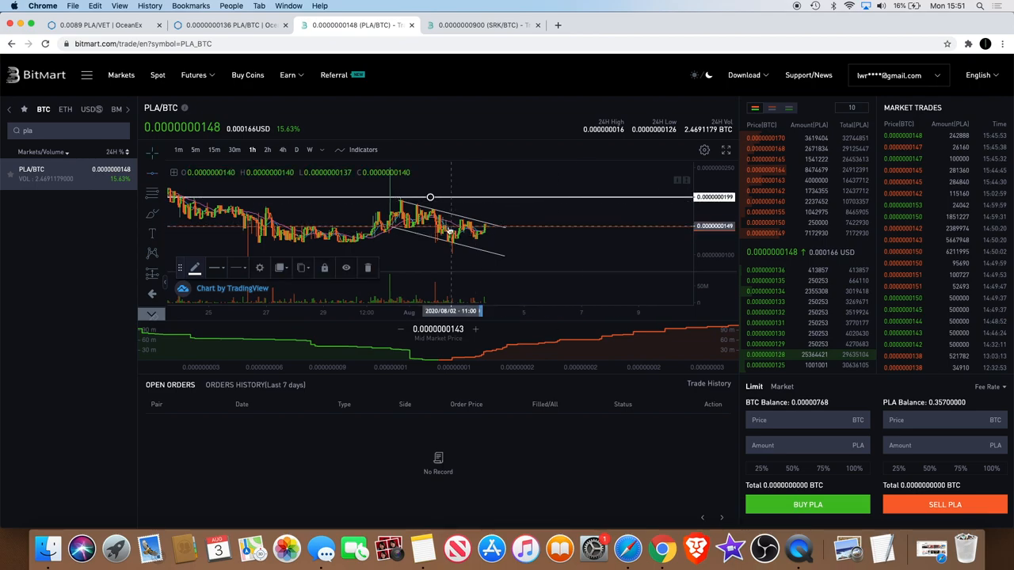
mouse_move(521, 194)
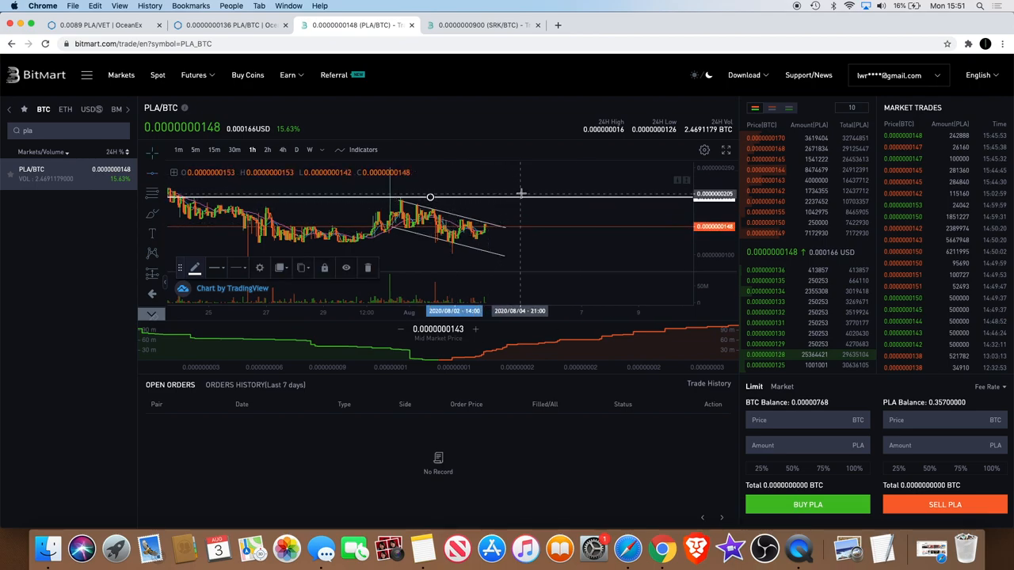